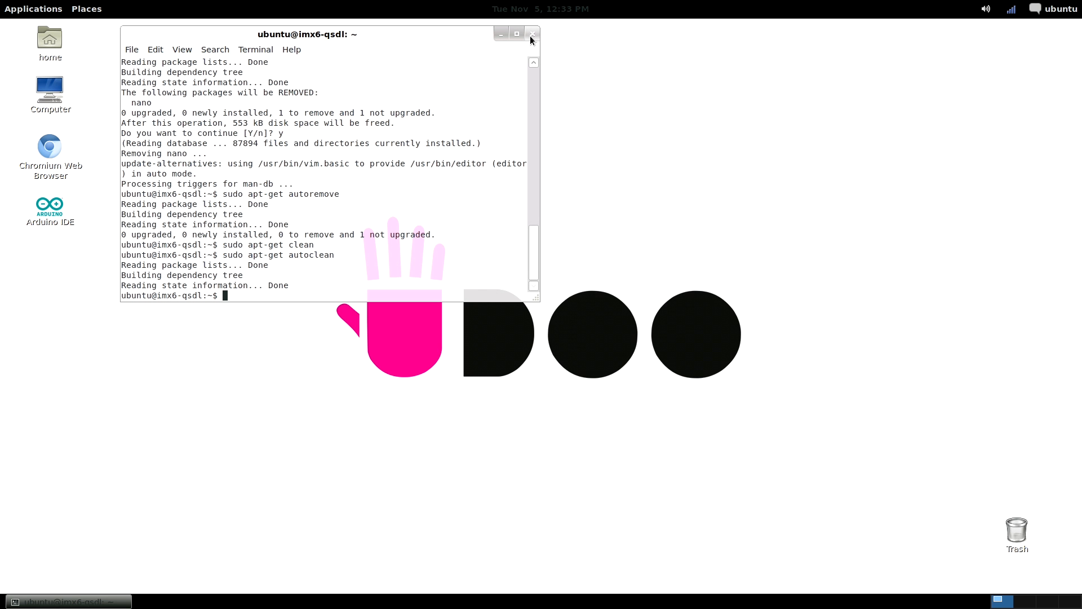
{"action": "mouse_move", "coordinate": [530, 56]}
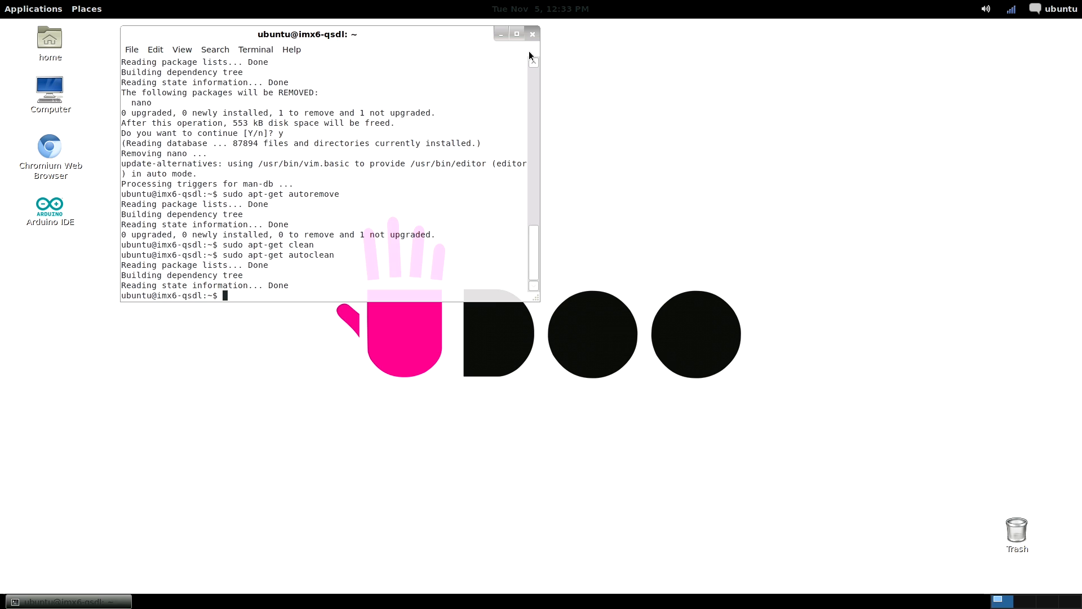
- Close the finished terminal and open the desktop Applications menu
{"action": "left_click", "coordinate": [532, 34]}
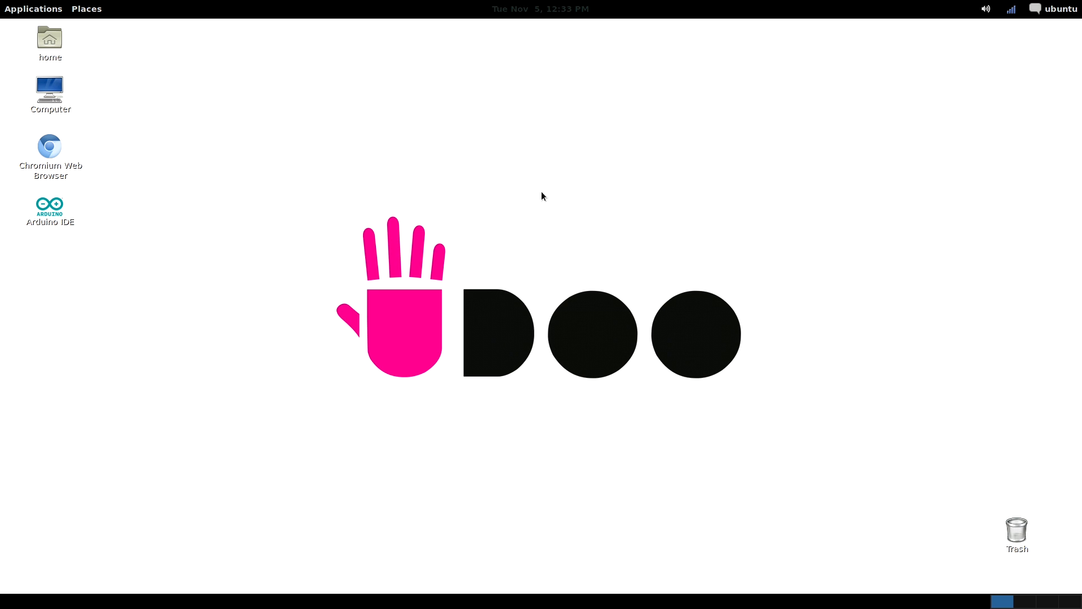
{"action": "mouse_move", "coordinate": [35, 10]}
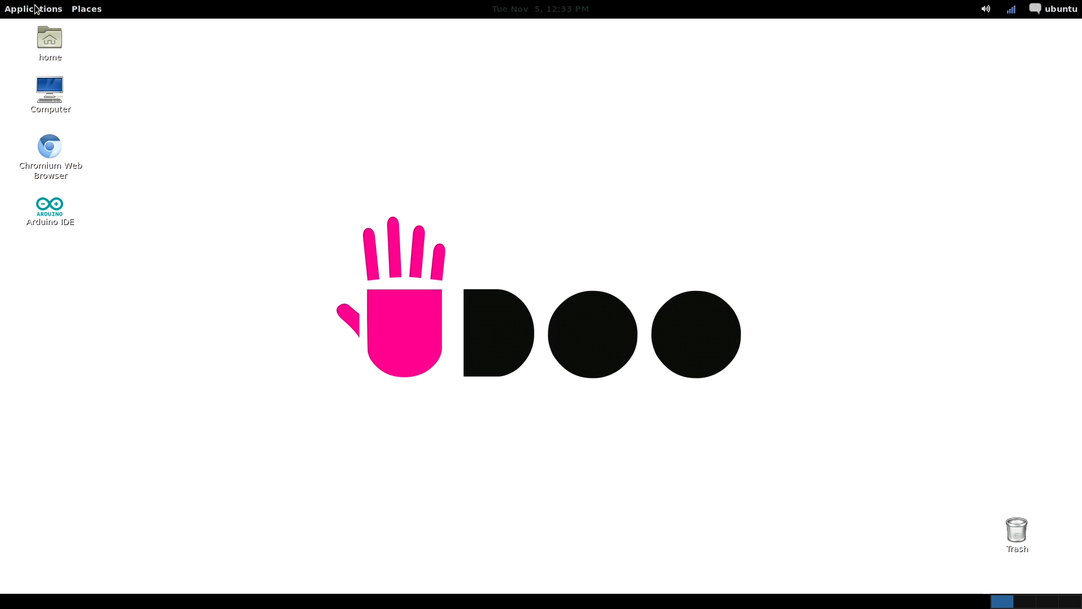
{"action": "left_click", "coordinate": [33, 8]}
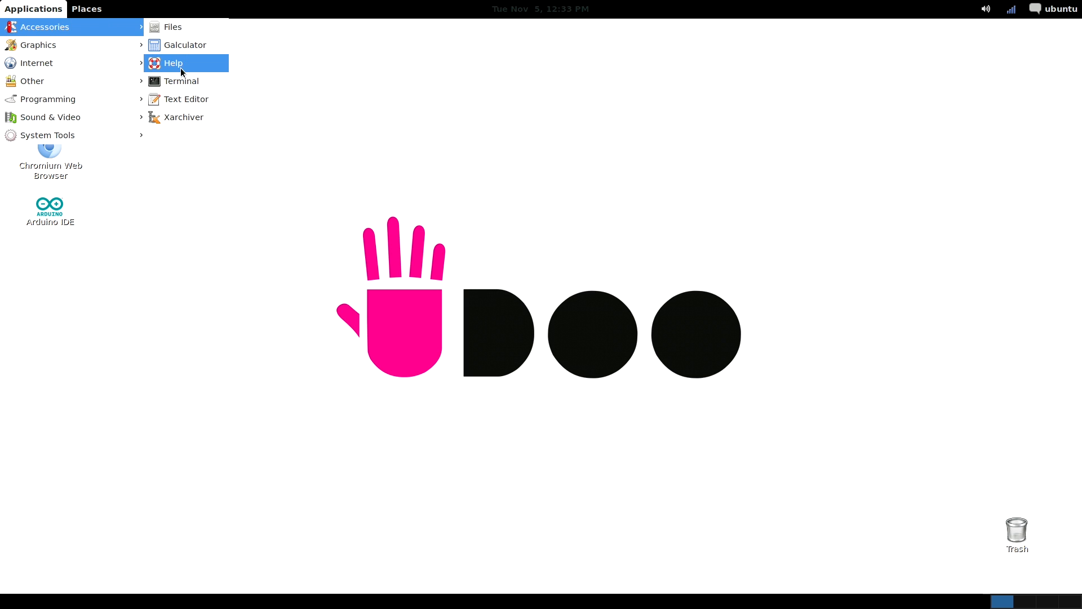
- In a new terminal, show /etc/apt/sources.list and start sudo apt-get update
{"action": "left_click", "coordinate": [183, 81]}
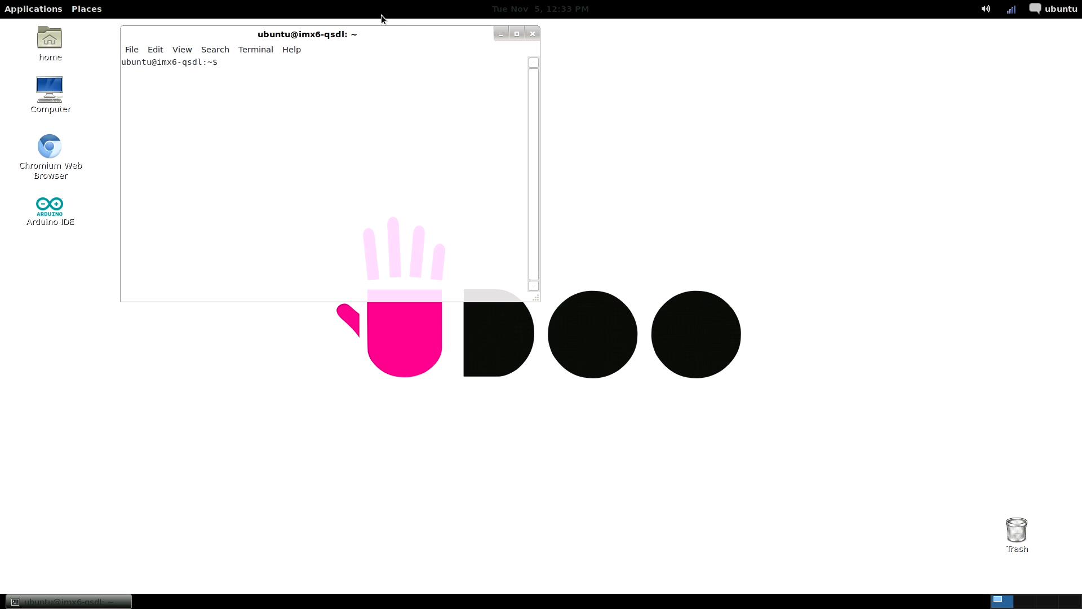
{"action": "type", "text": "cat /"}
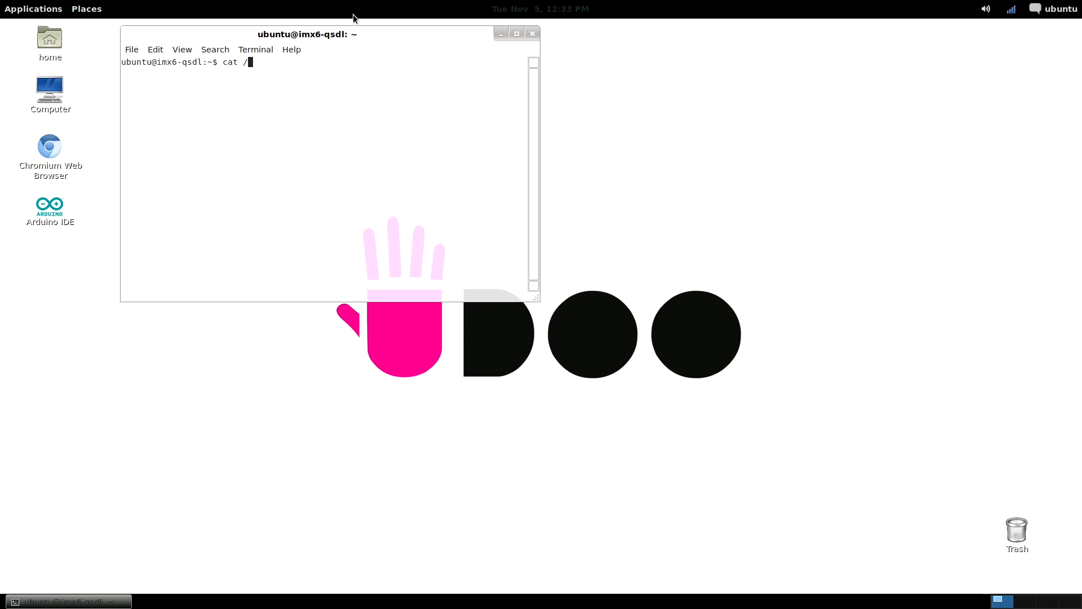
{"action": "type", "text": "etc/apt"}
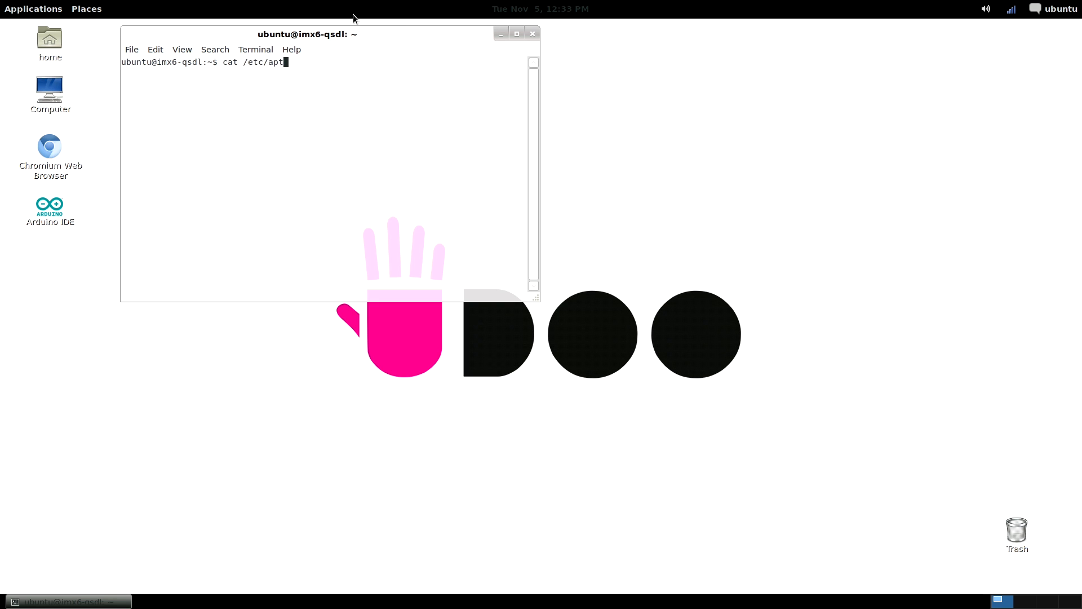
{"action": "type", "text": "source"}
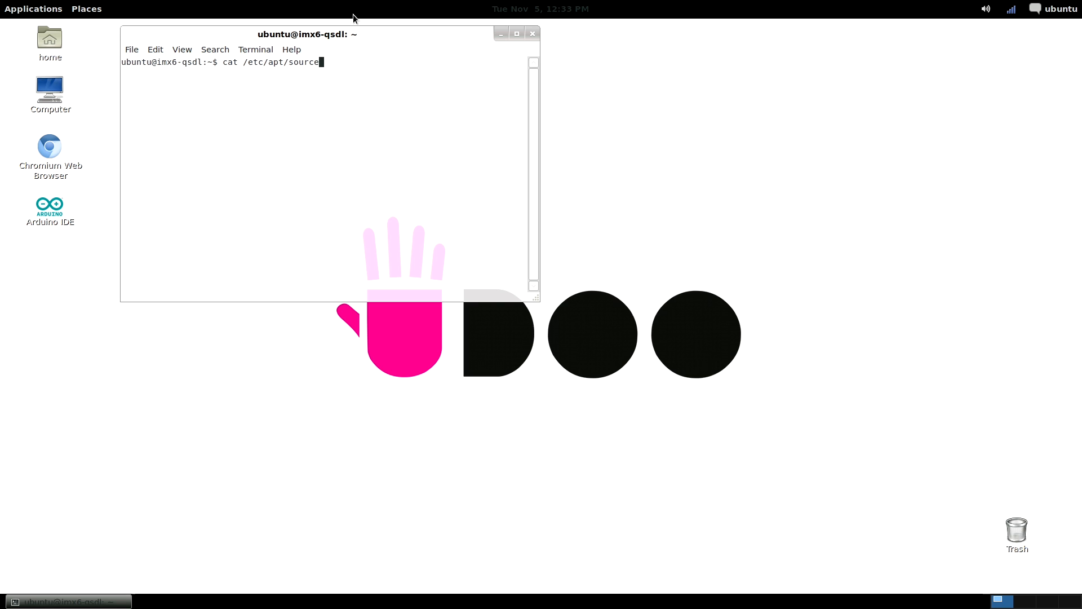
{"action": "type", "text": "s.list"}
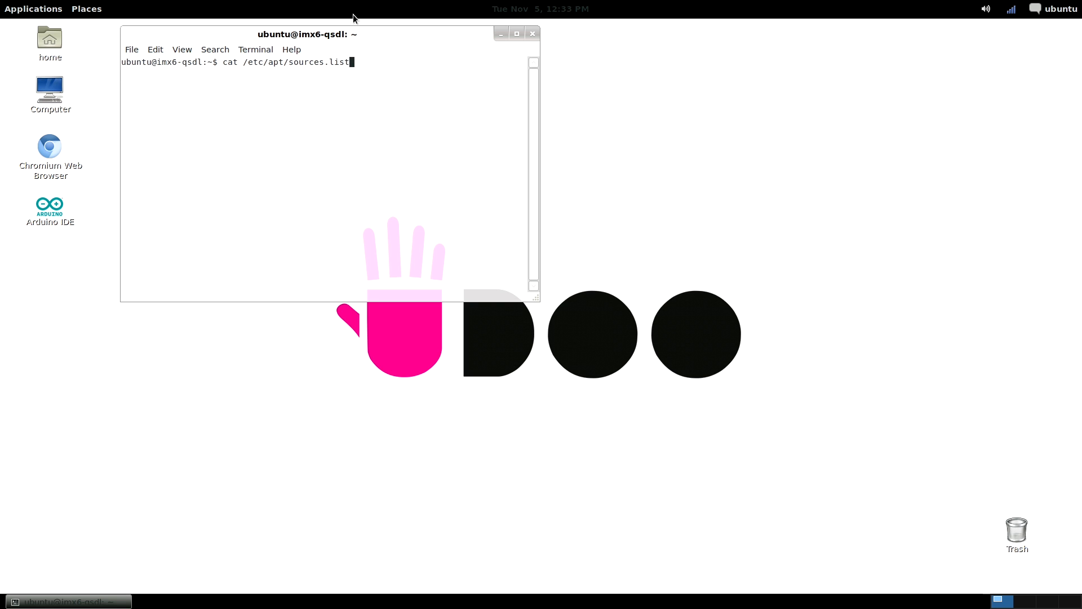
{"action": "key", "text": "Return"}
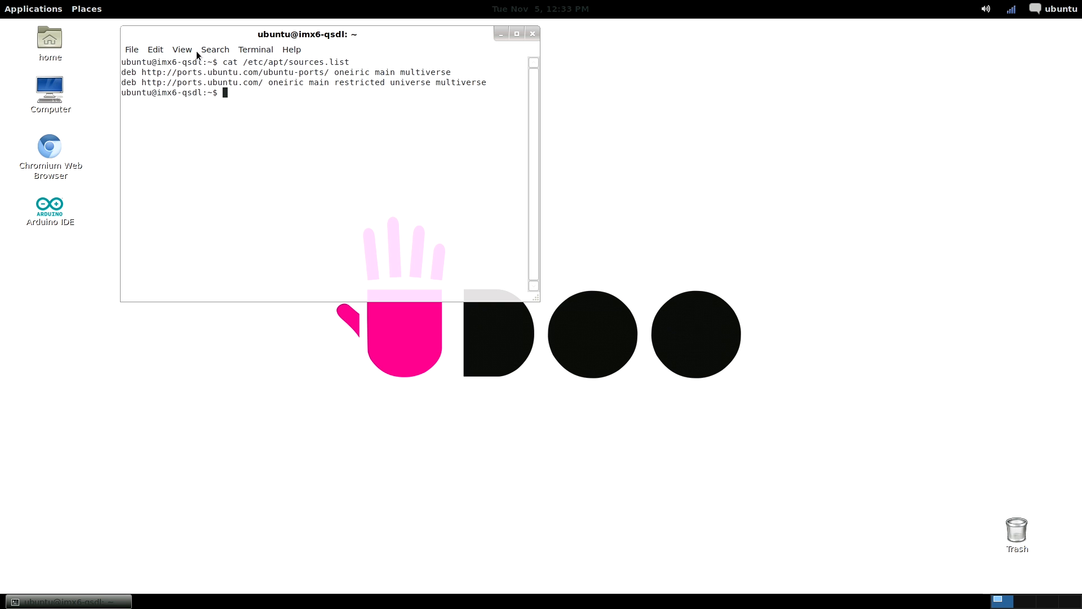
{"action": "mouse_move", "coordinate": [82, 55]}
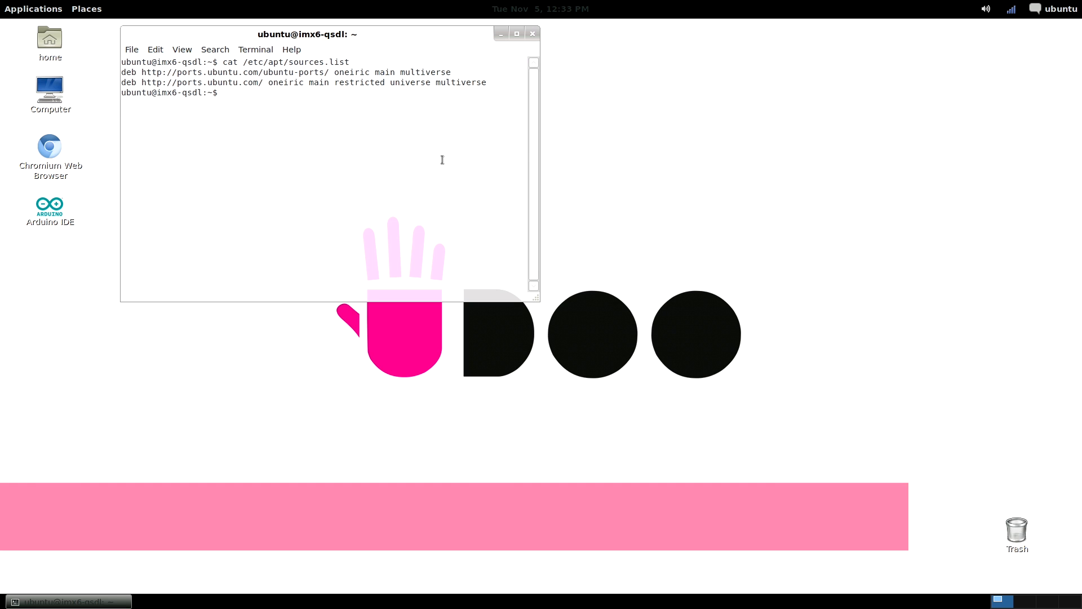
{"action": "mouse_move", "coordinate": [585, 87]}
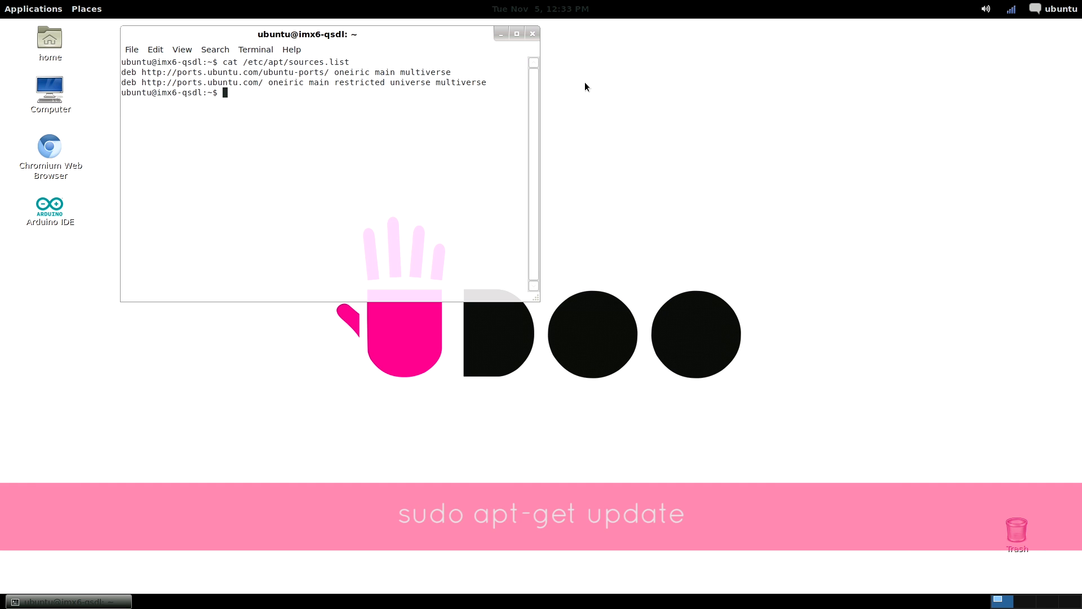
{"action": "type", "text": "sudo apt"}
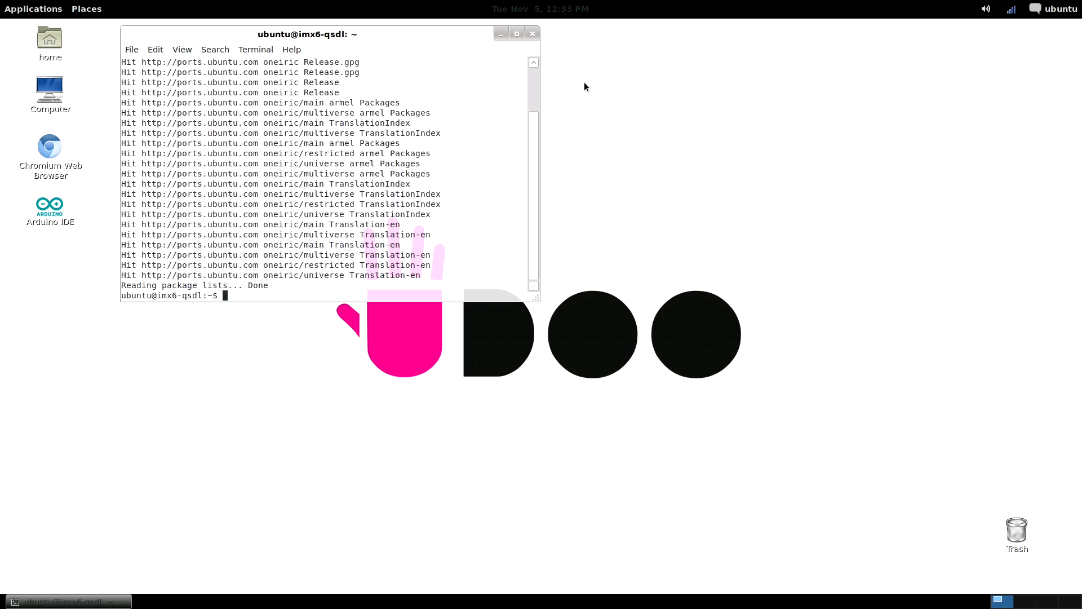
- Install the nano editor with sudo apt-get install nano
{"action": "type", "text": "sudo"}
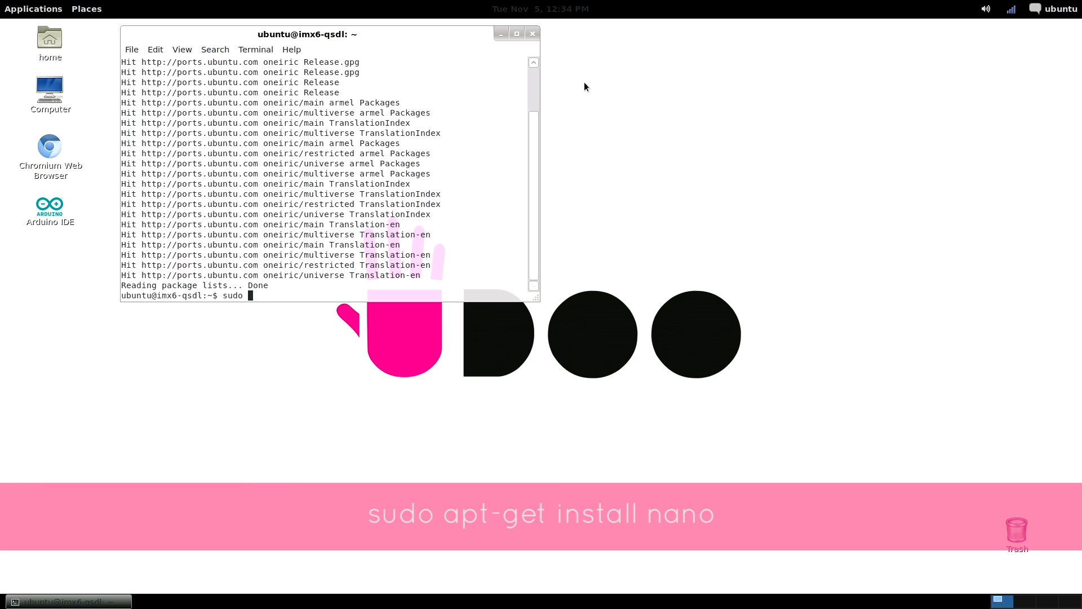
{"action": "type", "text": "apt-get"}
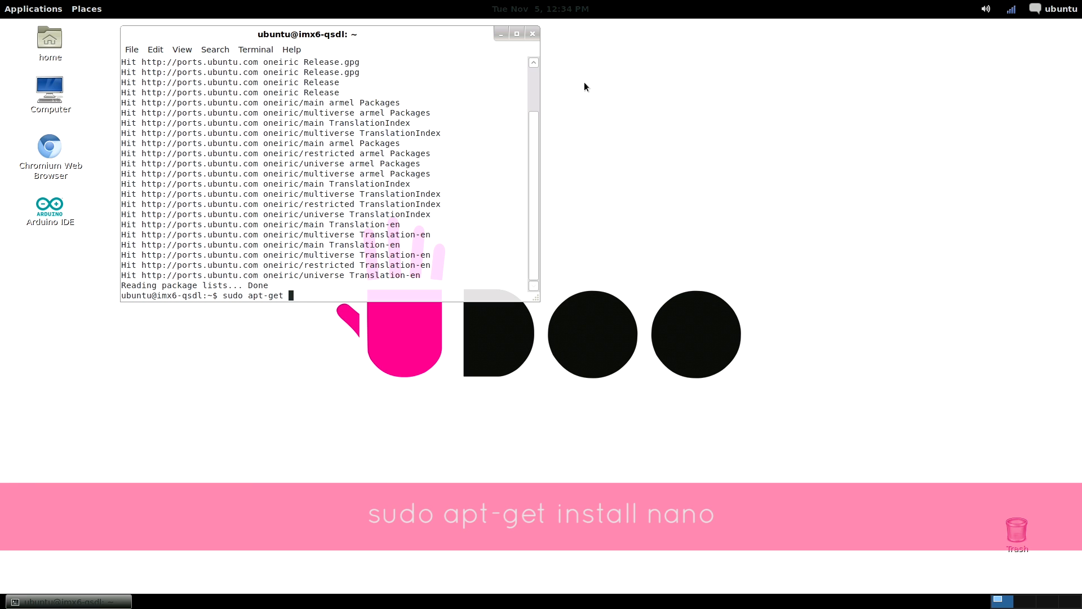
{"action": "type", "text": "install nano"}
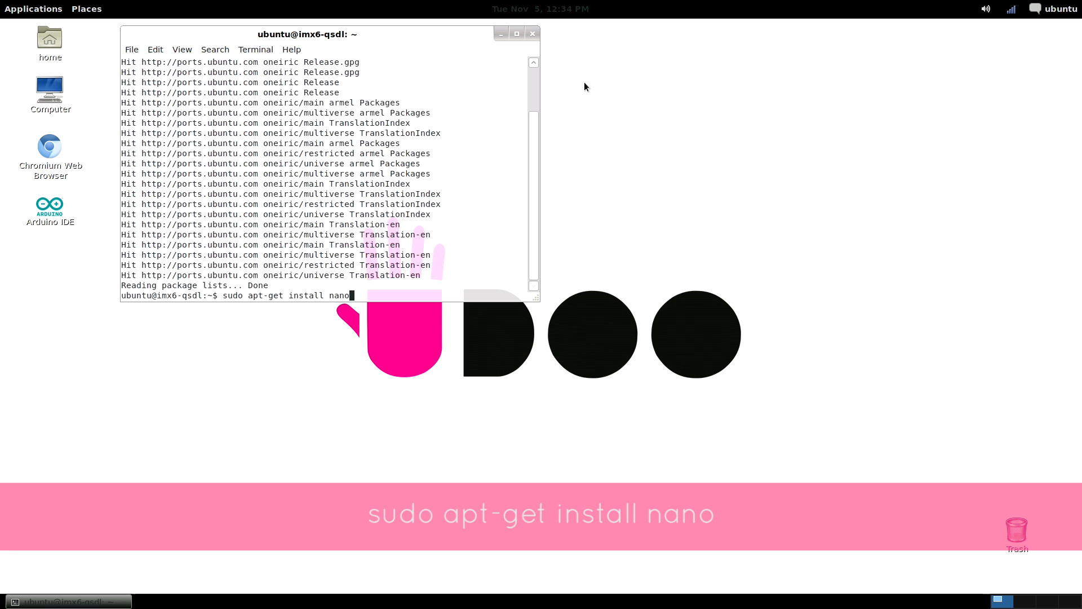
{"action": "key", "text": "Return"}
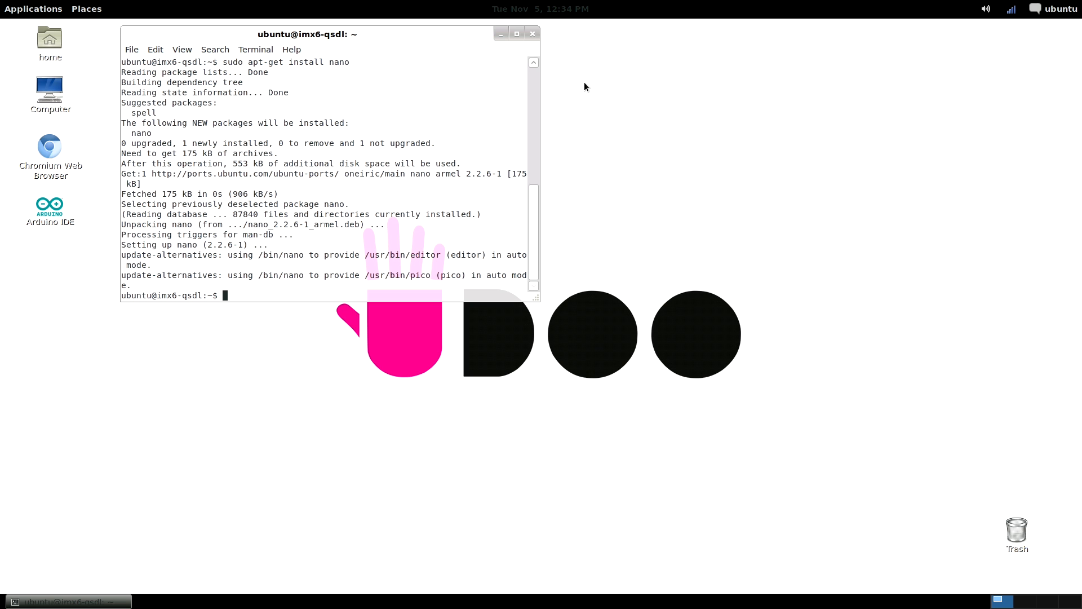
{"action": "mouse_move", "coordinate": [371, 369]}
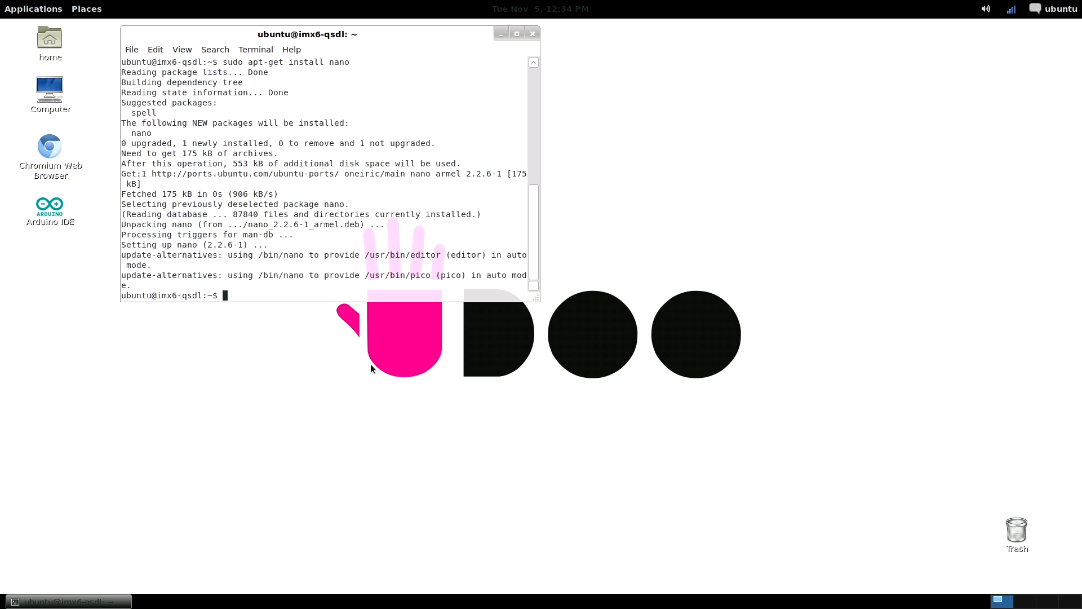
{"action": "mouse_move", "coordinate": [332, 411]}
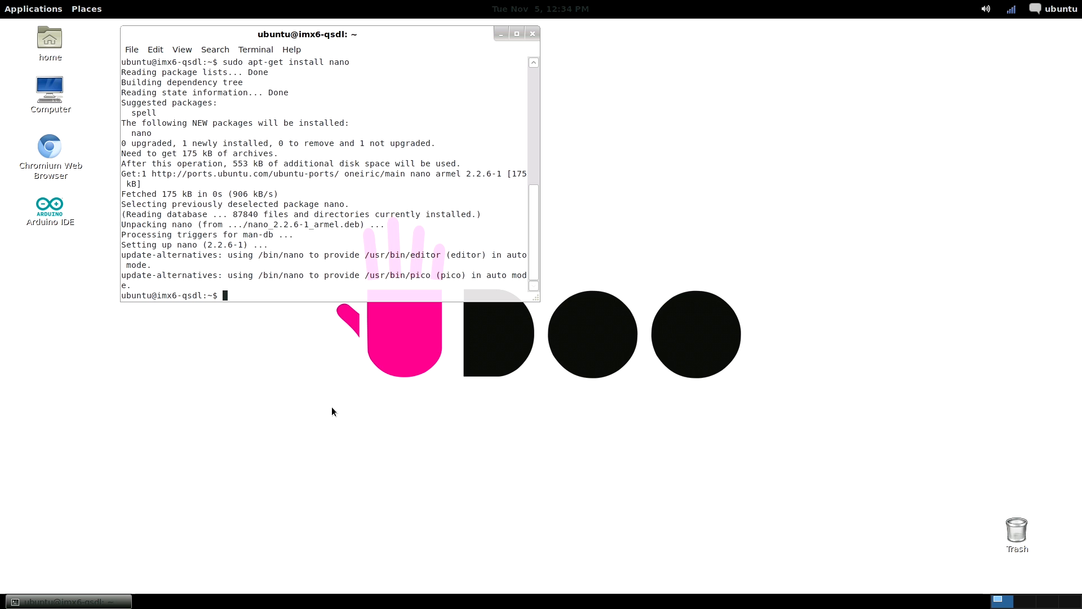
{"action": "mouse_move", "coordinate": [388, 413]}
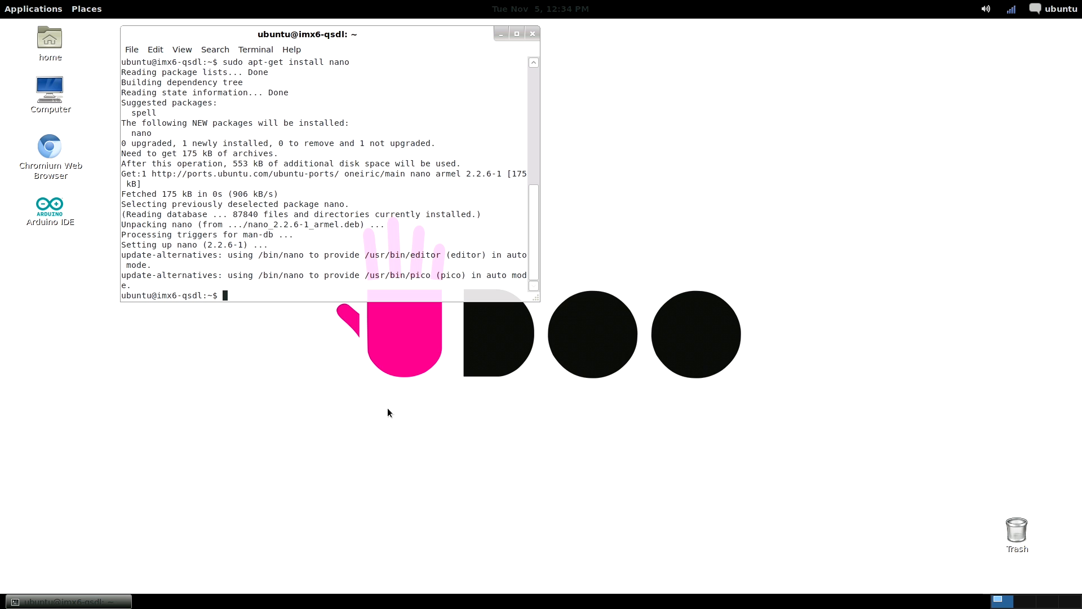
{"action": "mouse_move", "coordinate": [549, 342]}
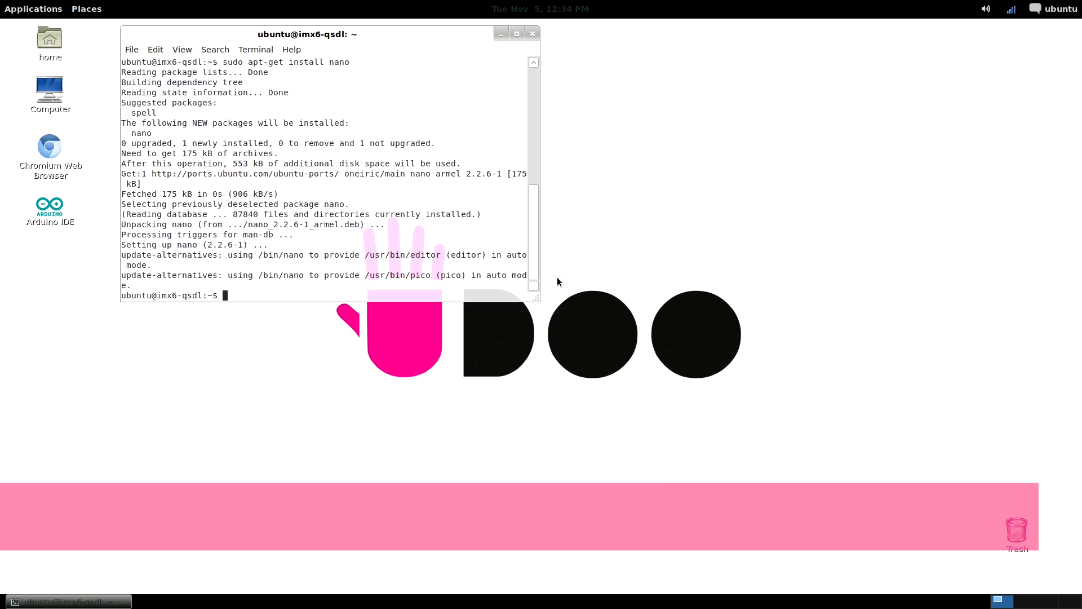
- Remove vim with sudo apt-get remove vim, confirming with y
{"action": "type", "text": "sudo apt"}
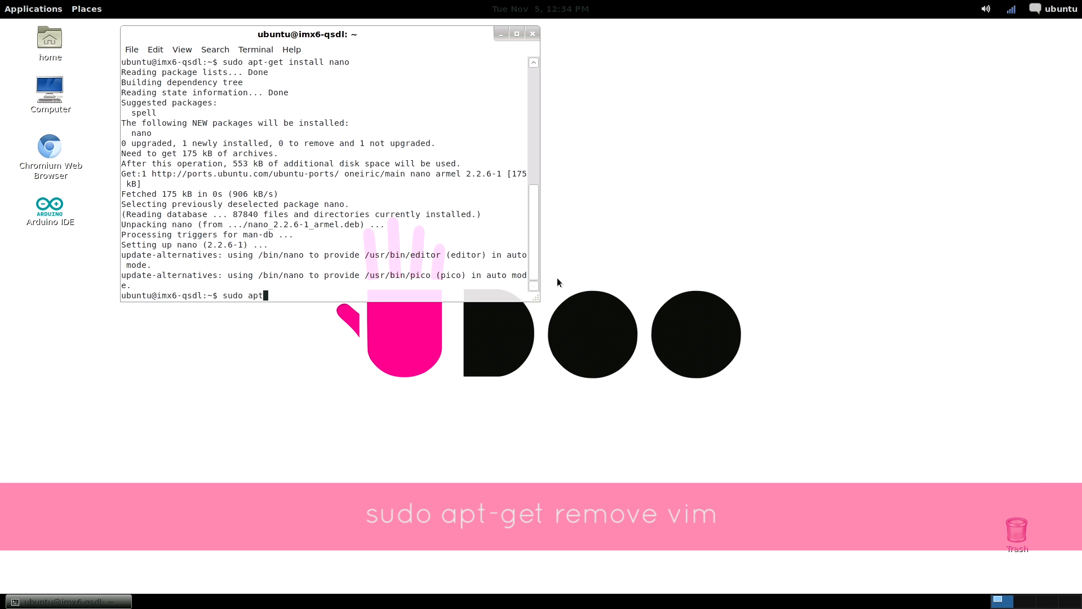
{"action": "type", "text": "-get remove"}
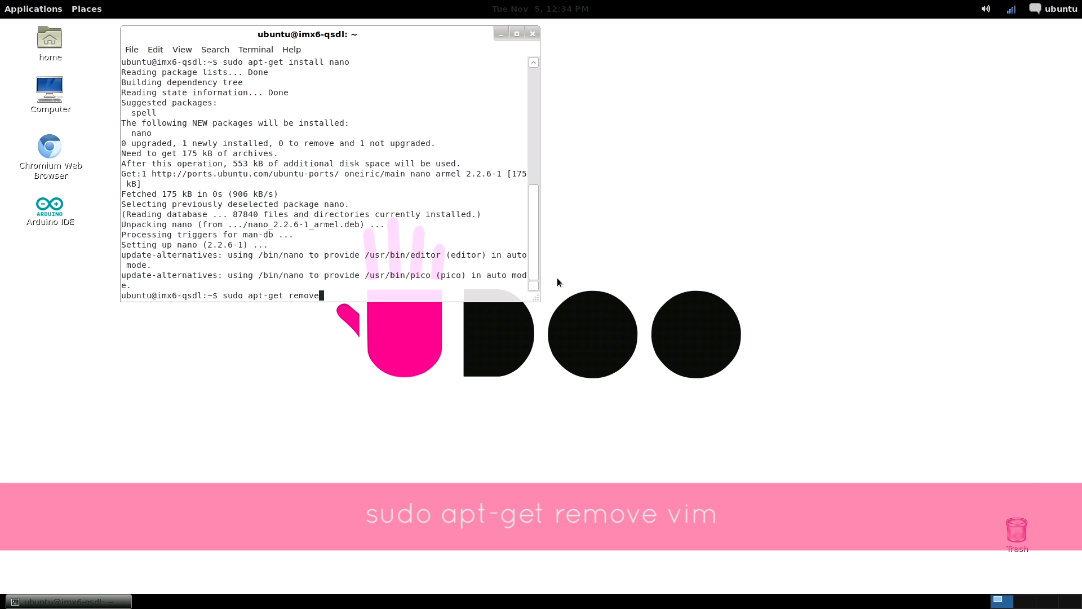
{"action": "mouse_move", "coordinate": [615, 225]}
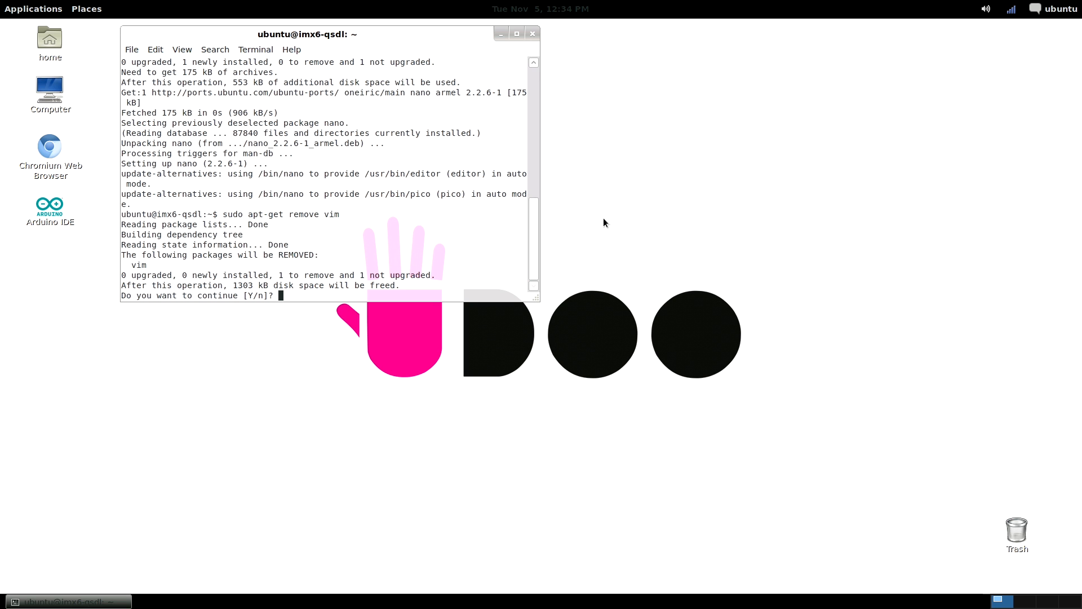
{"action": "type", "text": "y"}
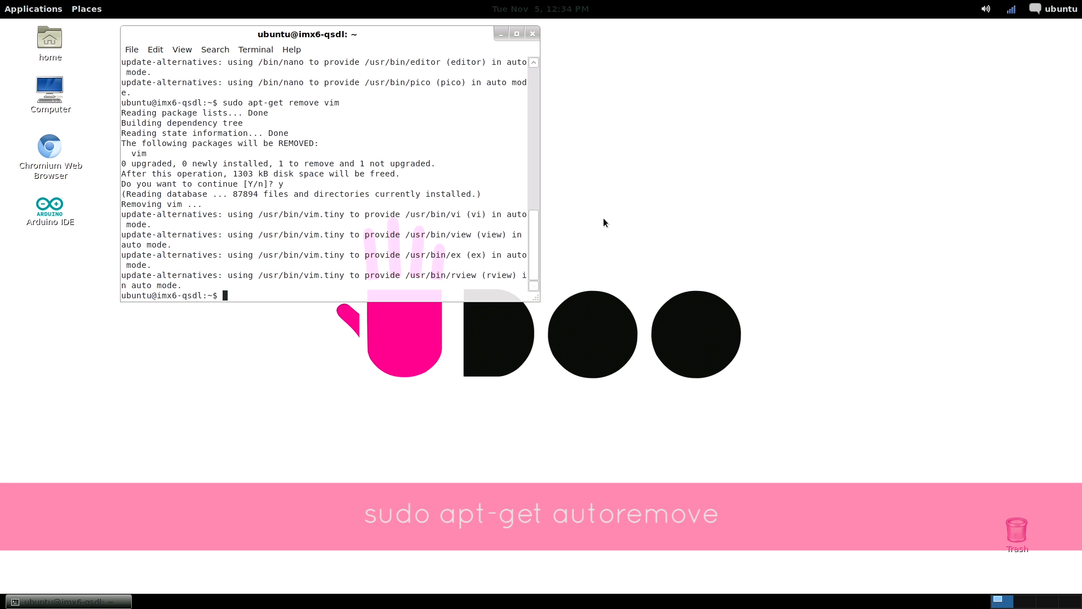
- Run sudo apt-get autoremove, confirming vim-runtime removal, then sudo apt-get clean
{"action": "type", "text": "sudo apt-get autoremove"}
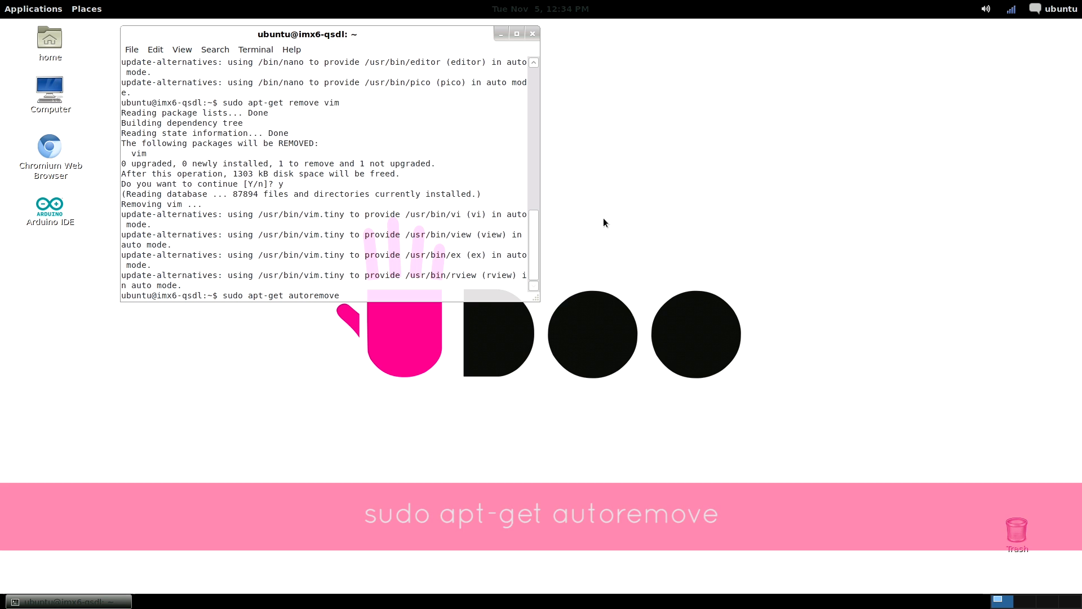
{"action": "key", "text": "Return"}
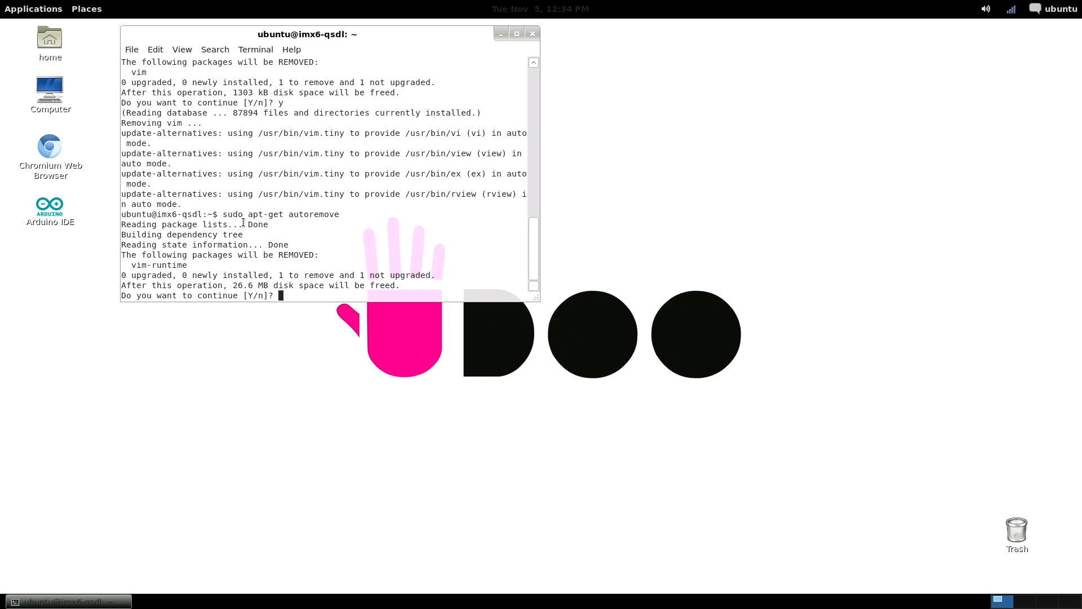
{"action": "mouse_move", "coordinate": [589, 300]}
{"action": "type", "text": "y"}
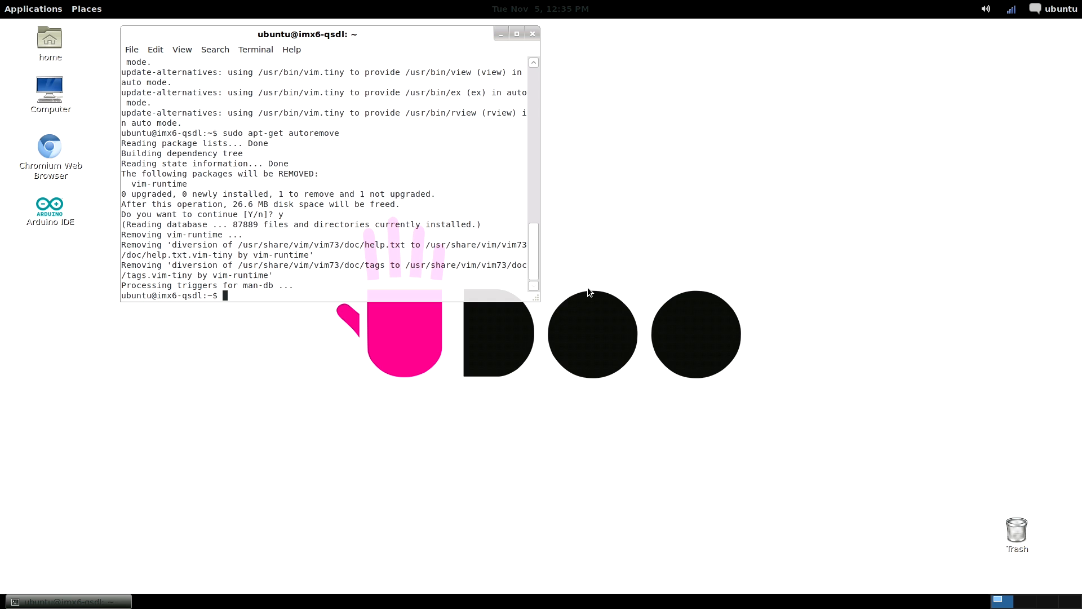
{"action": "type", "text": "sudo apt-get"}
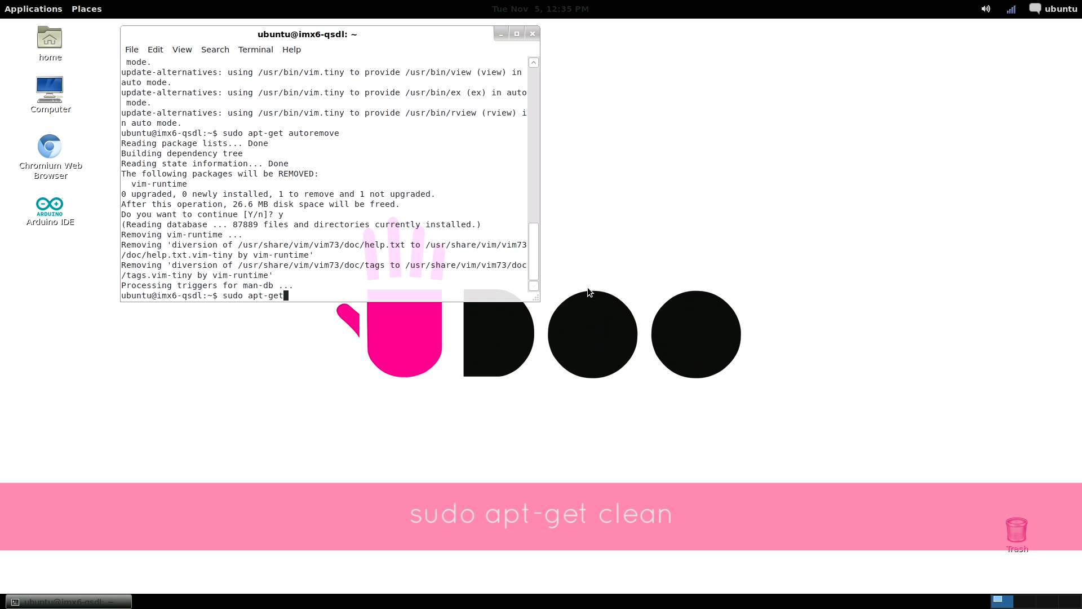
{"action": "key", "text": "Return"}
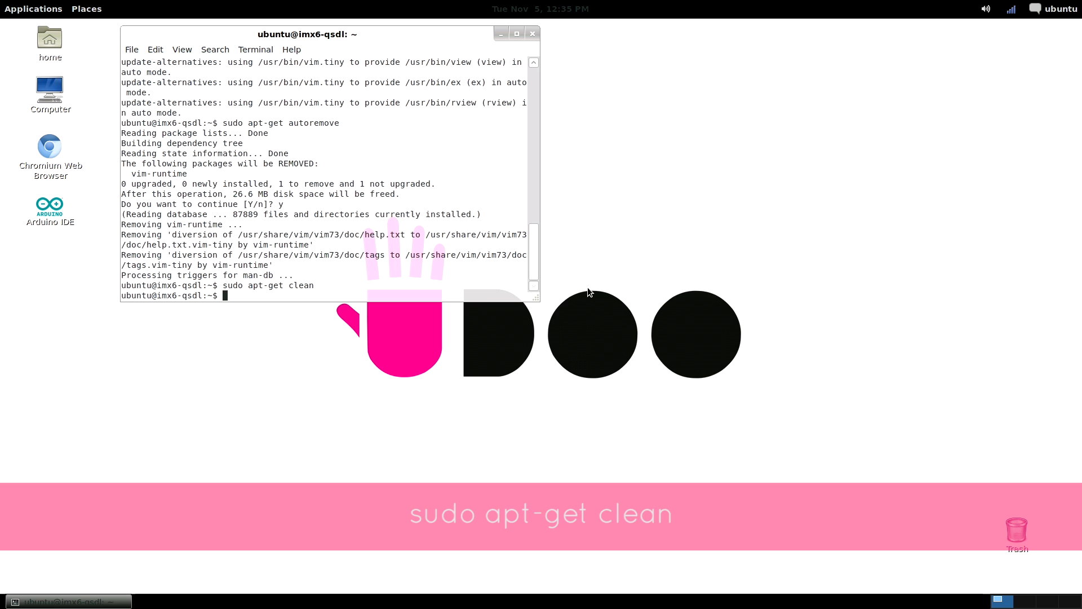
{"action": "mouse_move", "coordinate": [358, 283]}
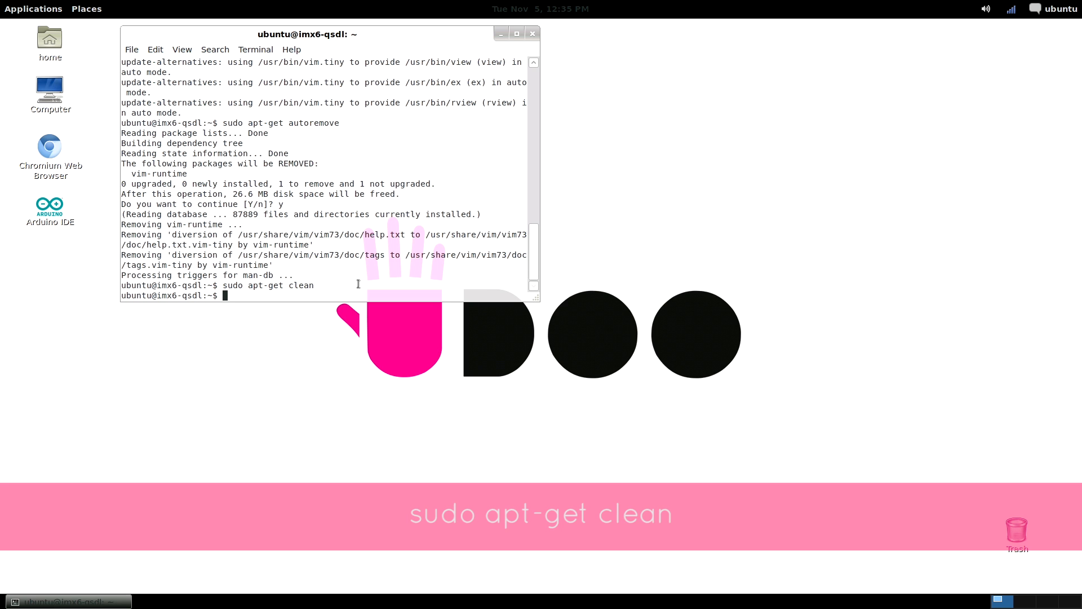
{"action": "mouse_move", "coordinate": [730, 302]}
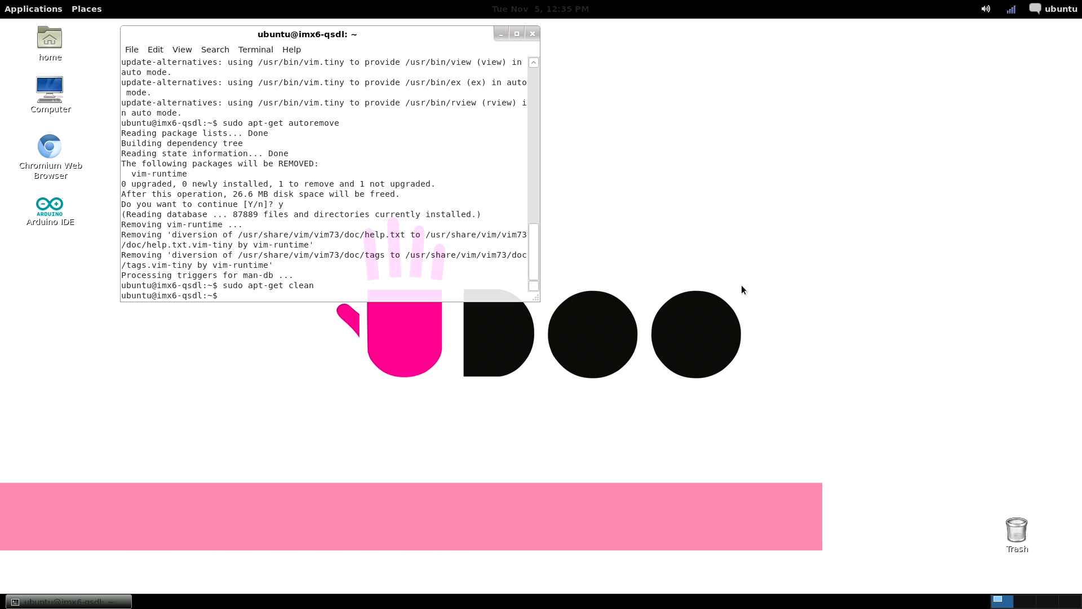
- Install Synaptic with sudo apt-get install synaptic
{"action": "type", "text": "sudo apt-get install synapti"}
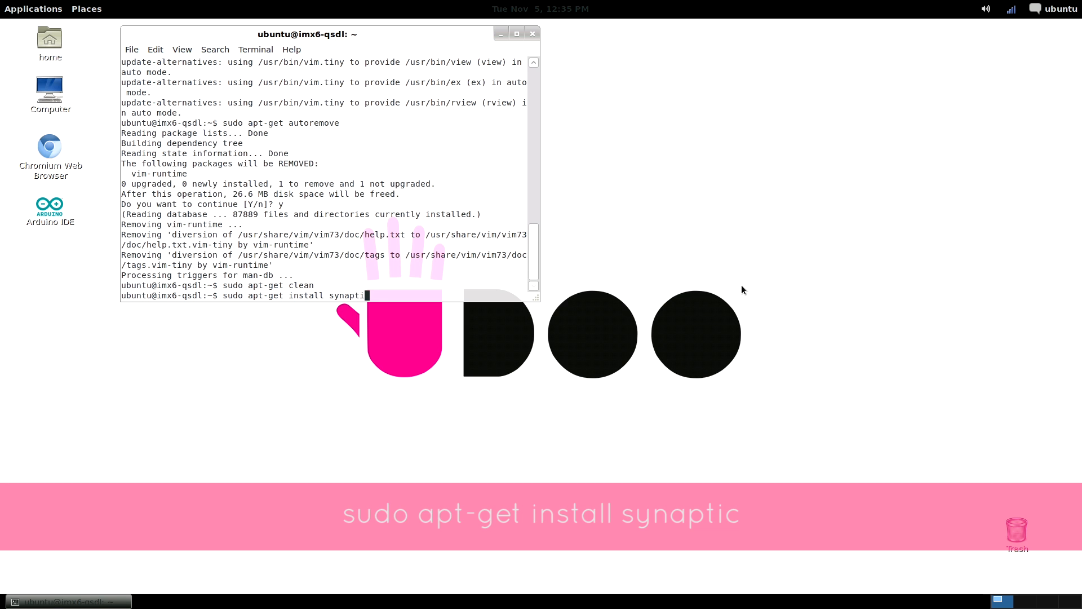
{"action": "type", "text": "c"}
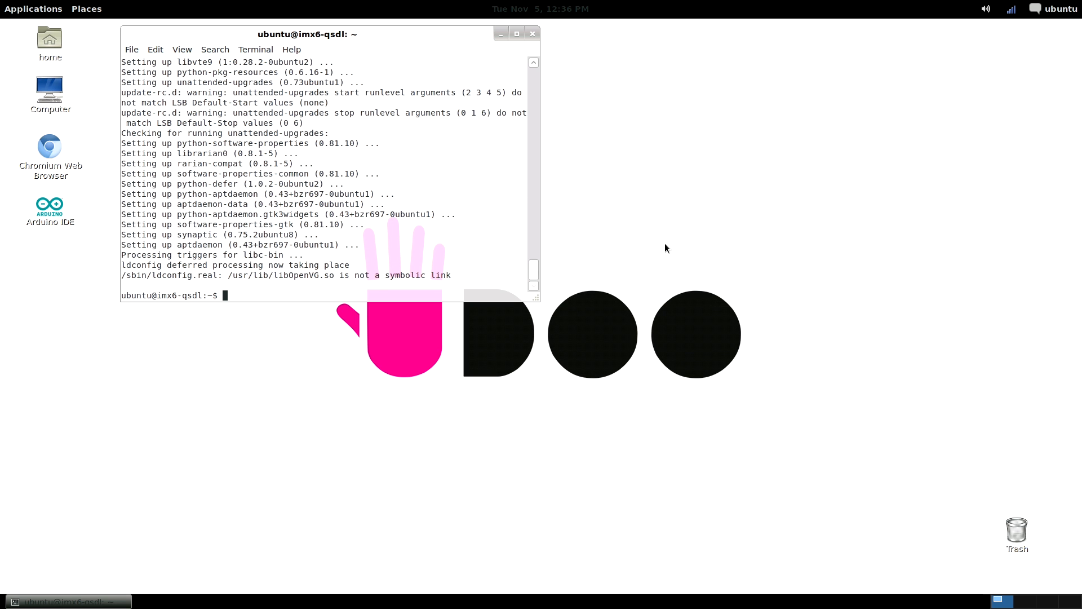
{"action": "mouse_move", "coordinate": [83, 51]}
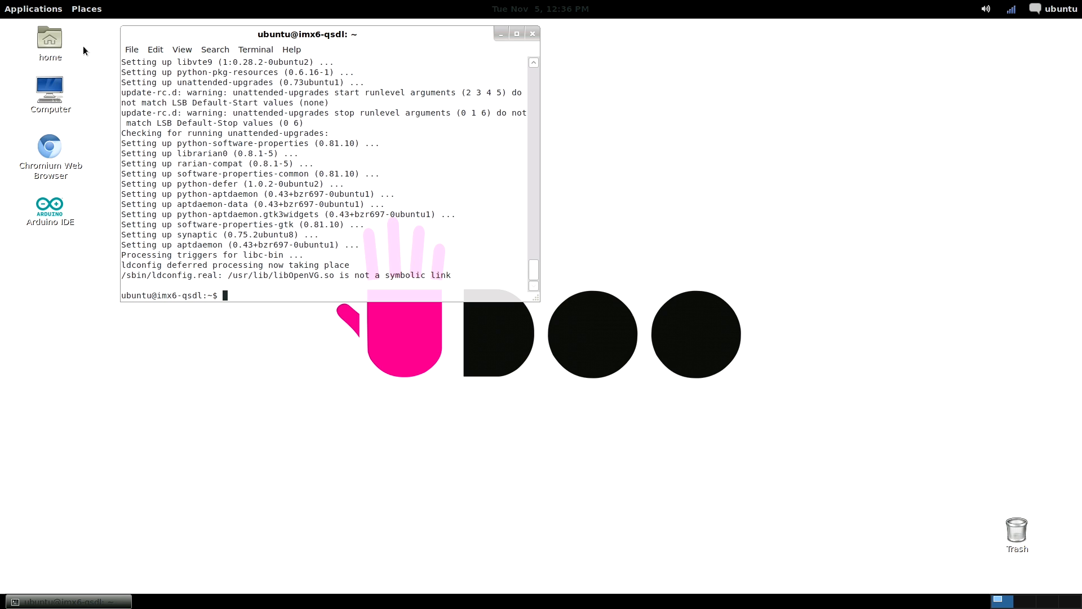
- Launch Synaptic Package Manager from Applications > Other
{"action": "left_click", "coordinate": [33, 8]}
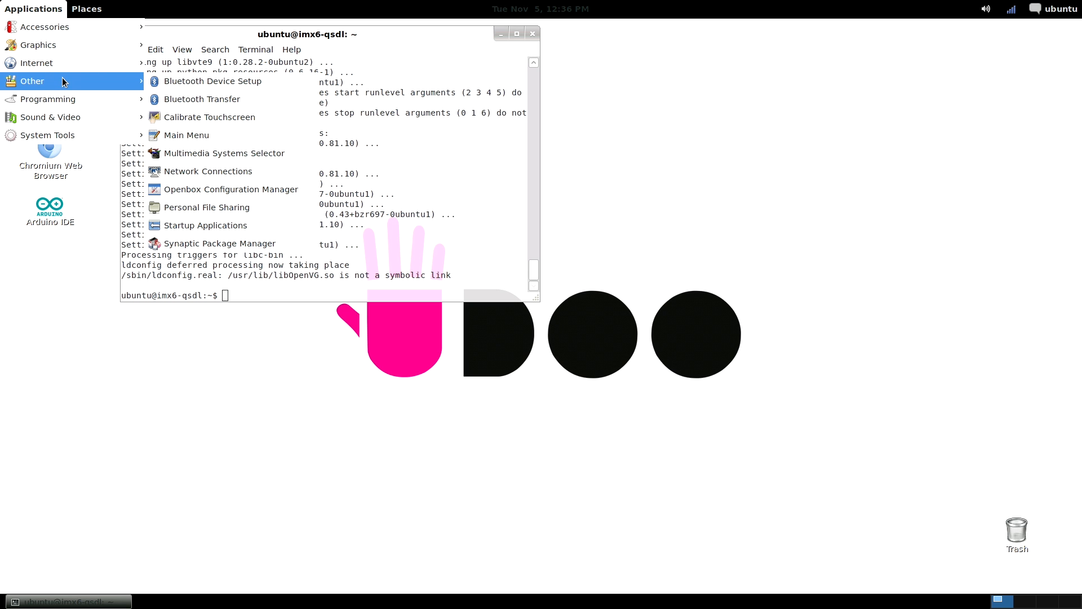
{"action": "mouse_move", "coordinate": [281, 225]}
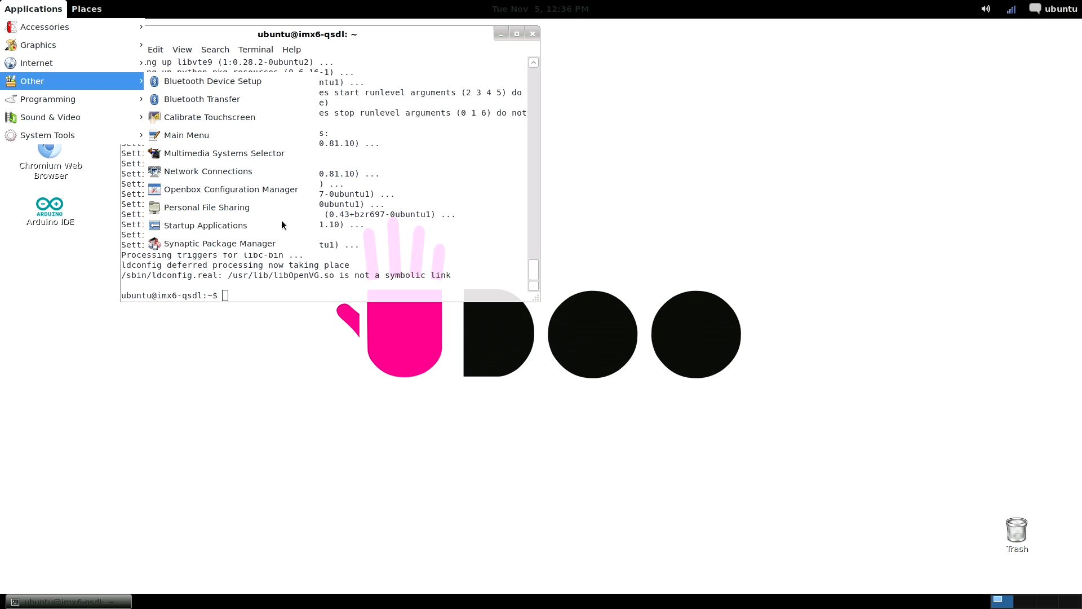
{"action": "mouse_move", "coordinate": [220, 244]}
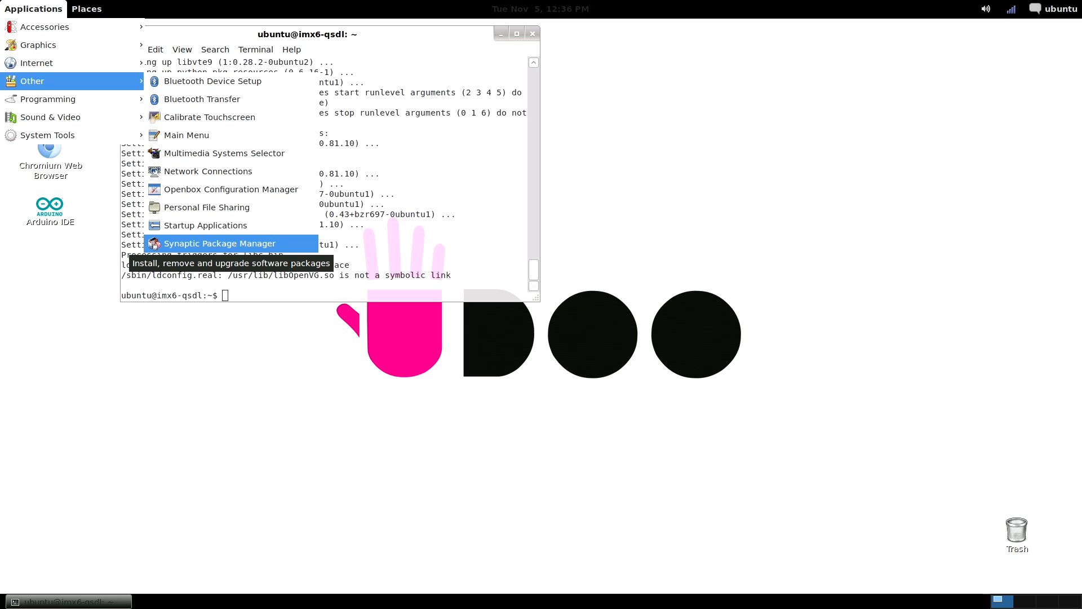
{"action": "left_click", "coordinate": [220, 243]}
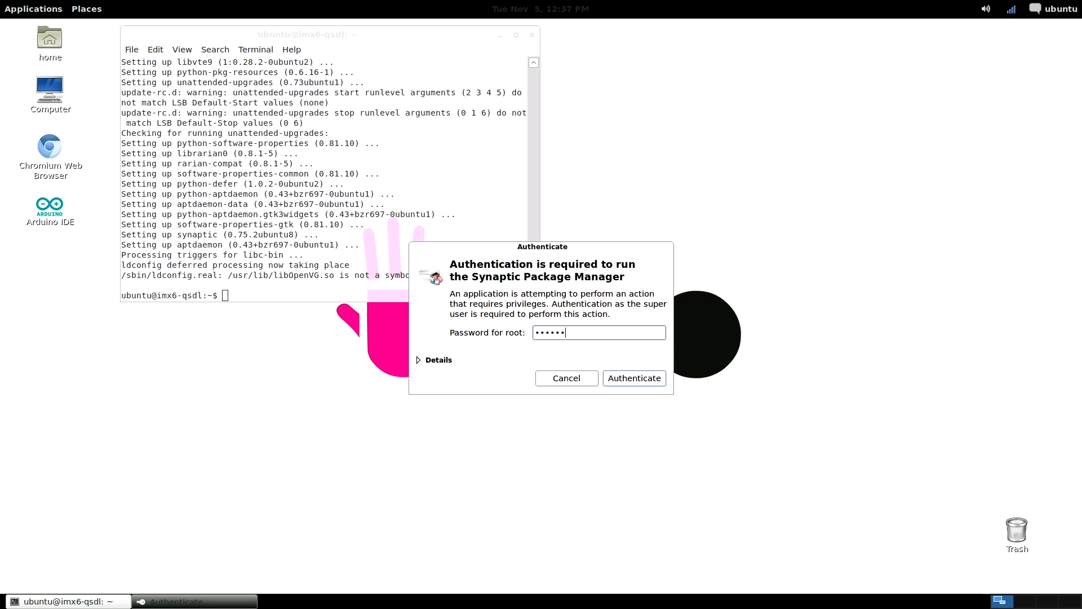
- Authenticate as root, dismiss the Quick Introduction, and open Settings > Repositories
{"action": "left_click", "coordinate": [632, 378]}
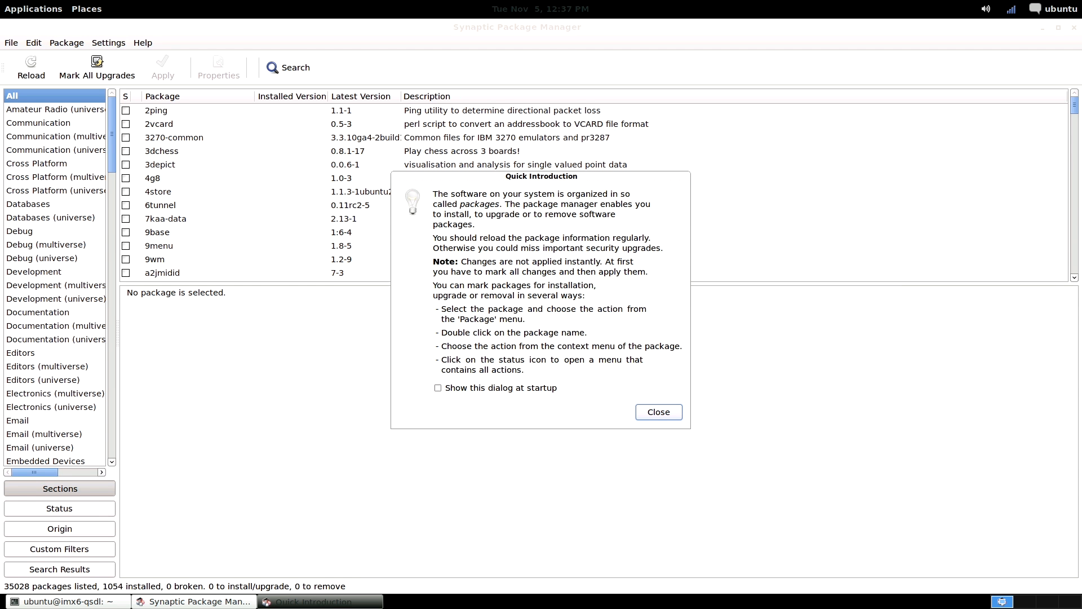
{"action": "mouse_move", "coordinate": [549, 319]}
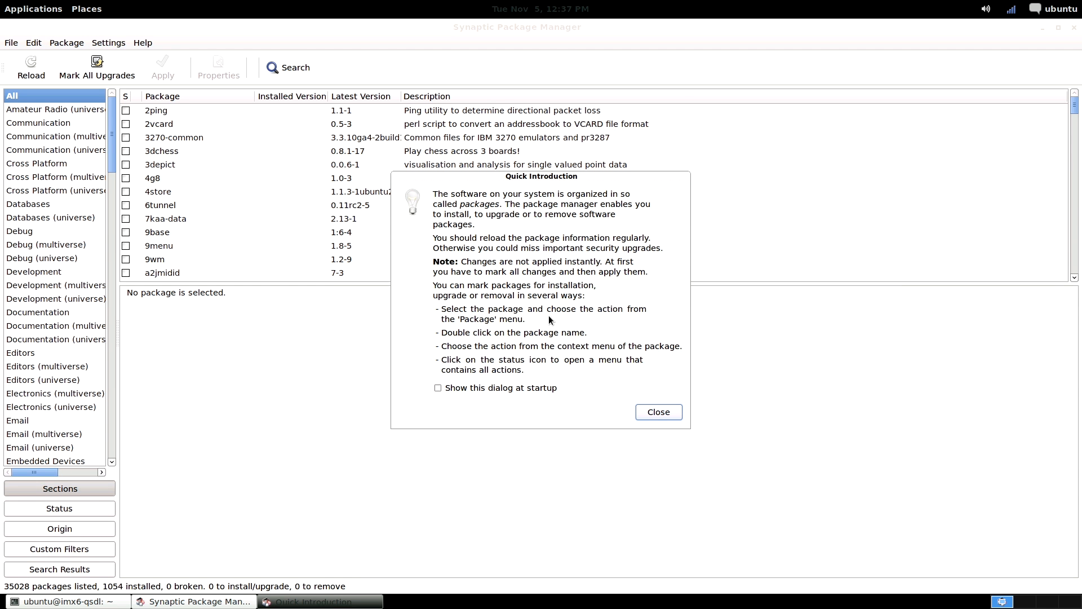
{"action": "mouse_move", "coordinate": [442, 324]}
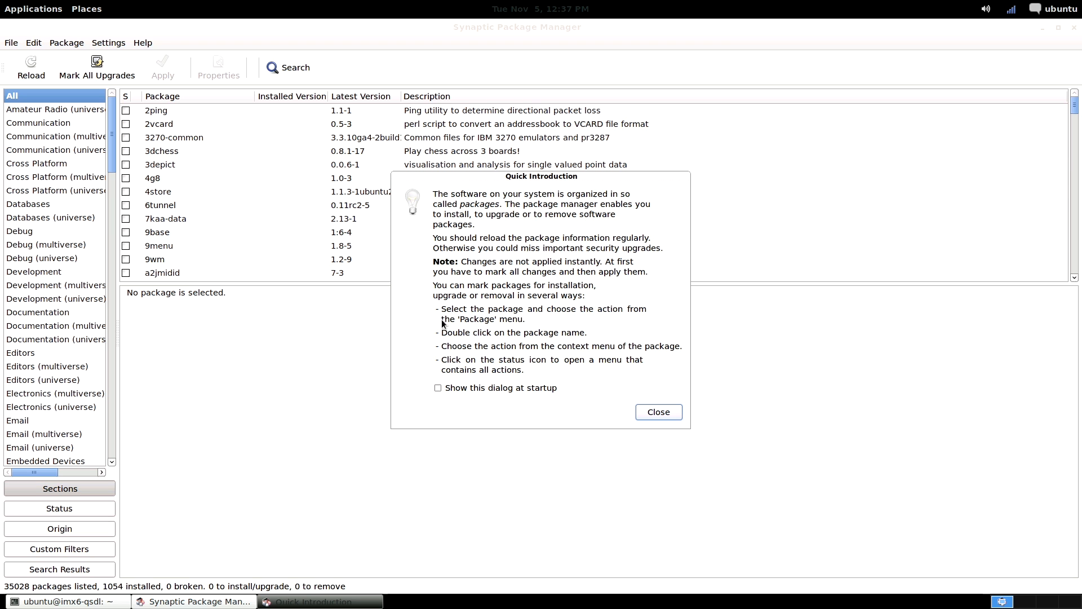
{"action": "mouse_move", "coordinate": [693, 465]}
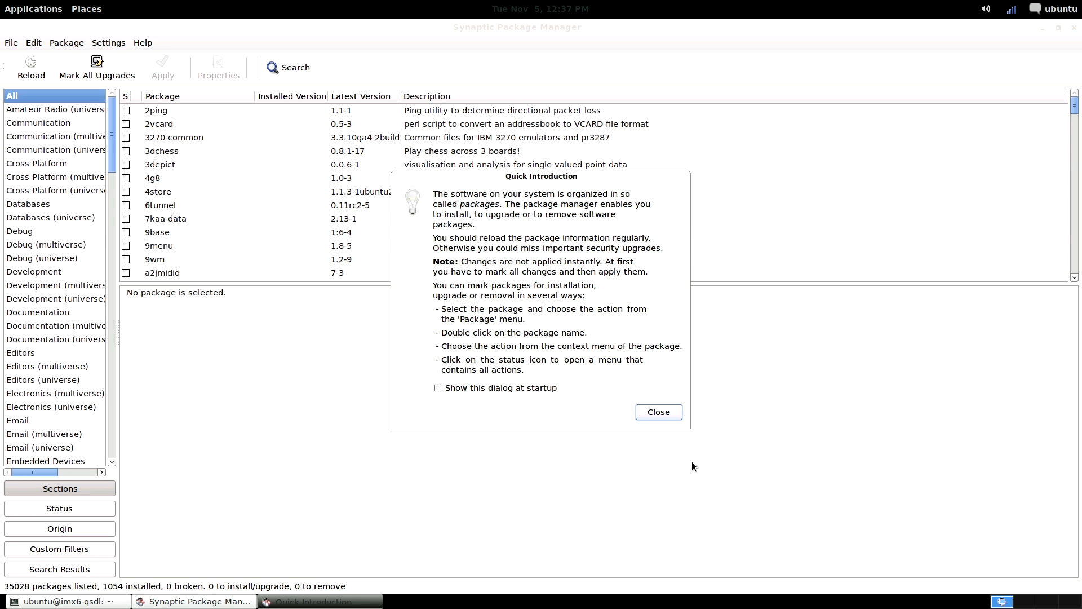
{"action": "left_click", "coordinate": [656, 411]}
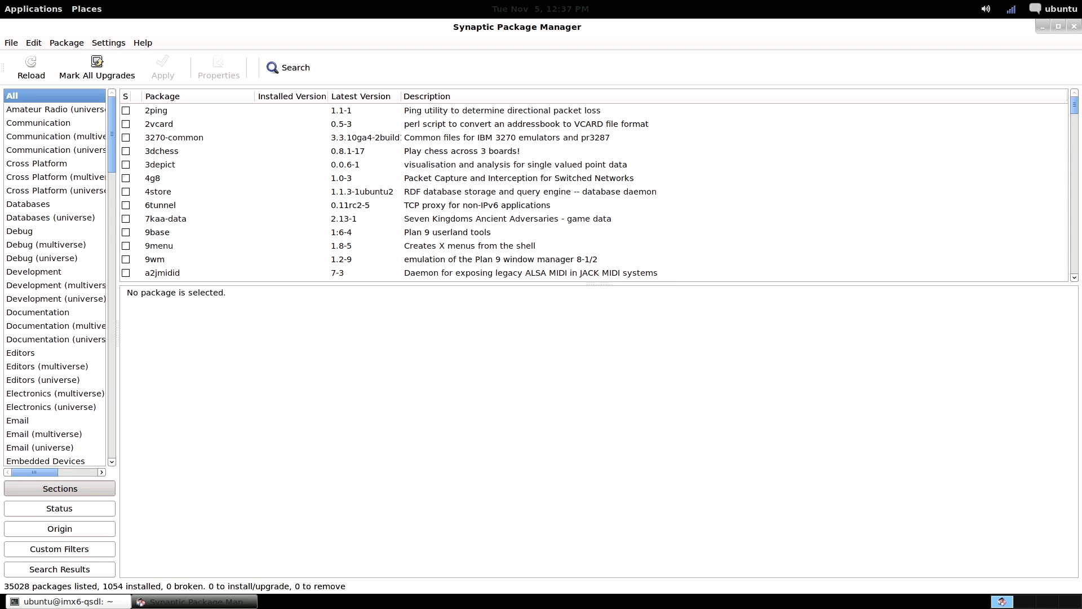
{"action": "mouse_move", "coordinate": [673, 414]}
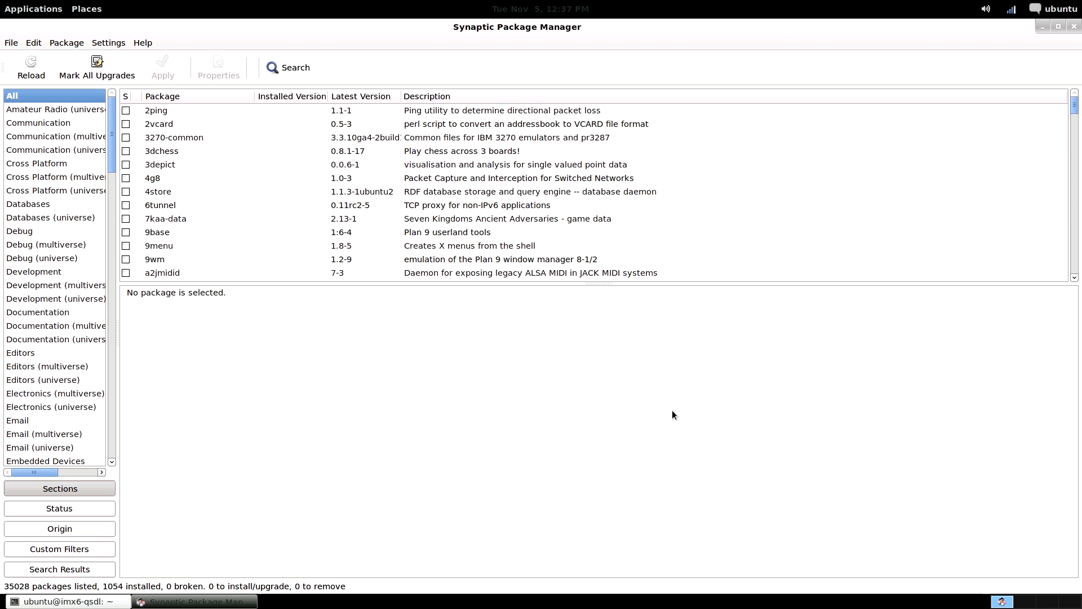
{"action": "mouse_move", "coordinate": [97, 68]}
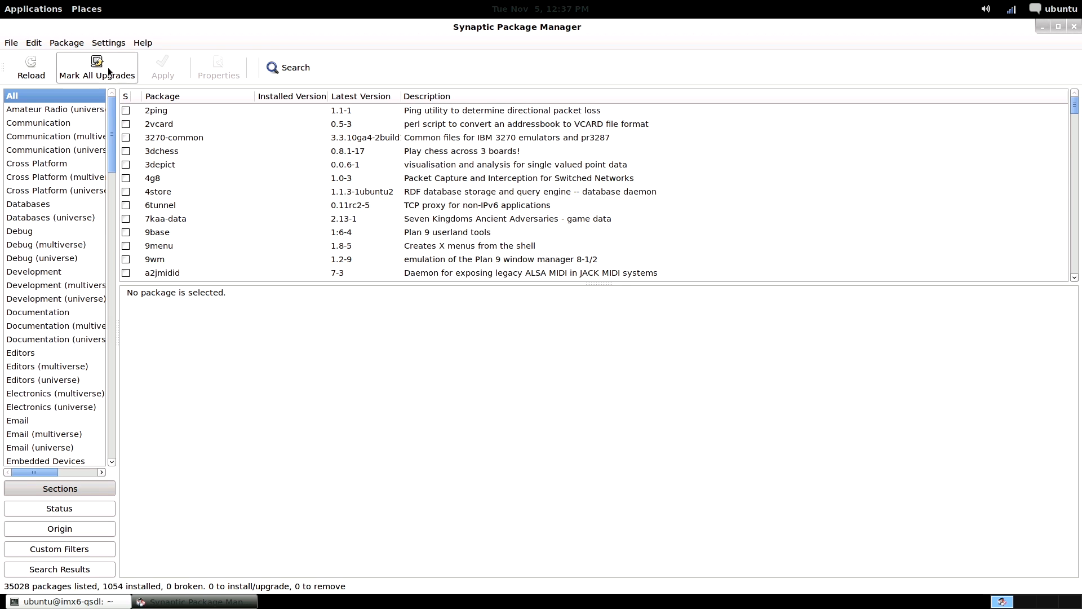
{"action": "left_click", "coordinate": [109, 42]}
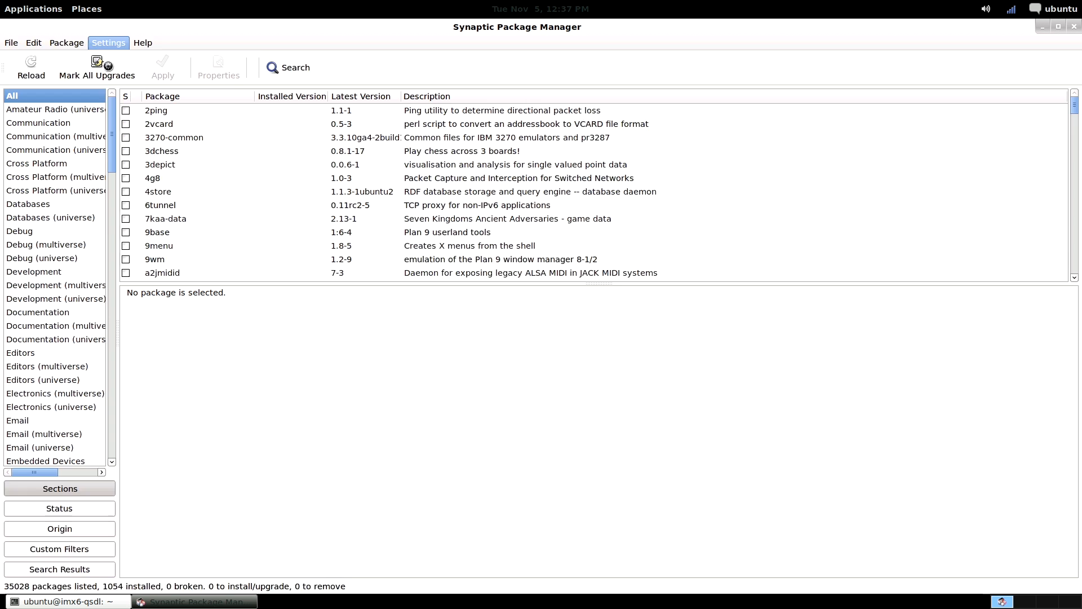
{"action": "left_click", "coordinate": [108, 42]}
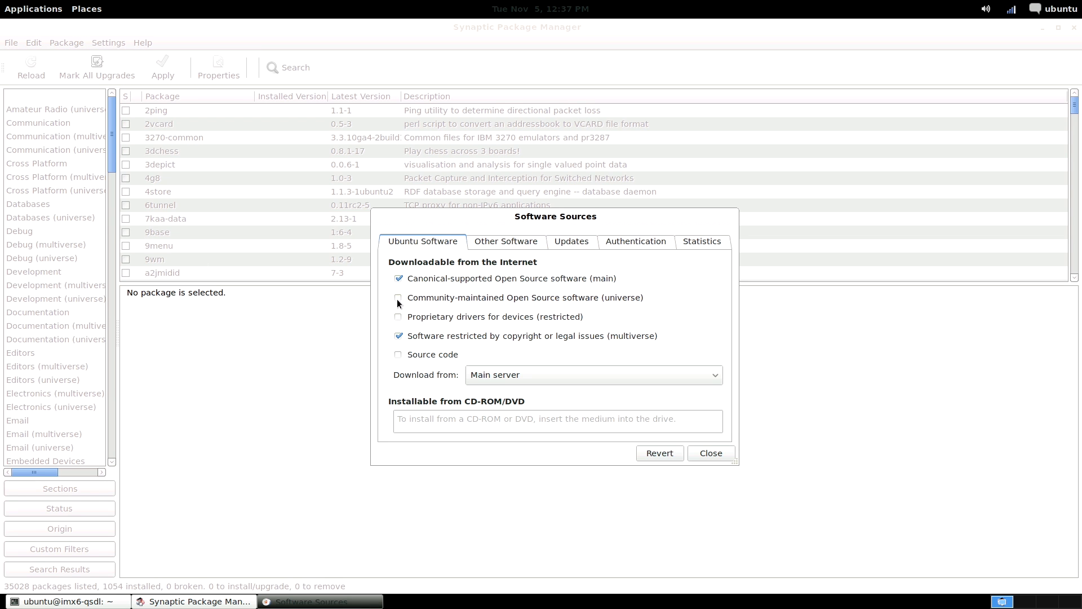
- Enable the universe and restricted repositories and close Software Sources
{"action": "left_click", "coordinate": [398, 297]}
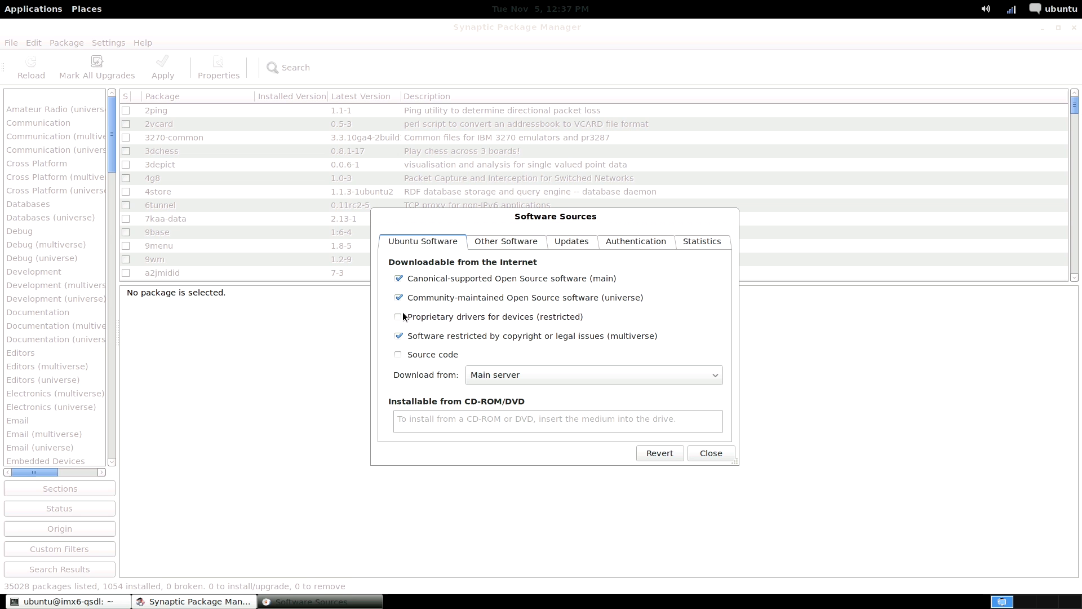
{"action": "left_click", "coordinate": [398, 316]}
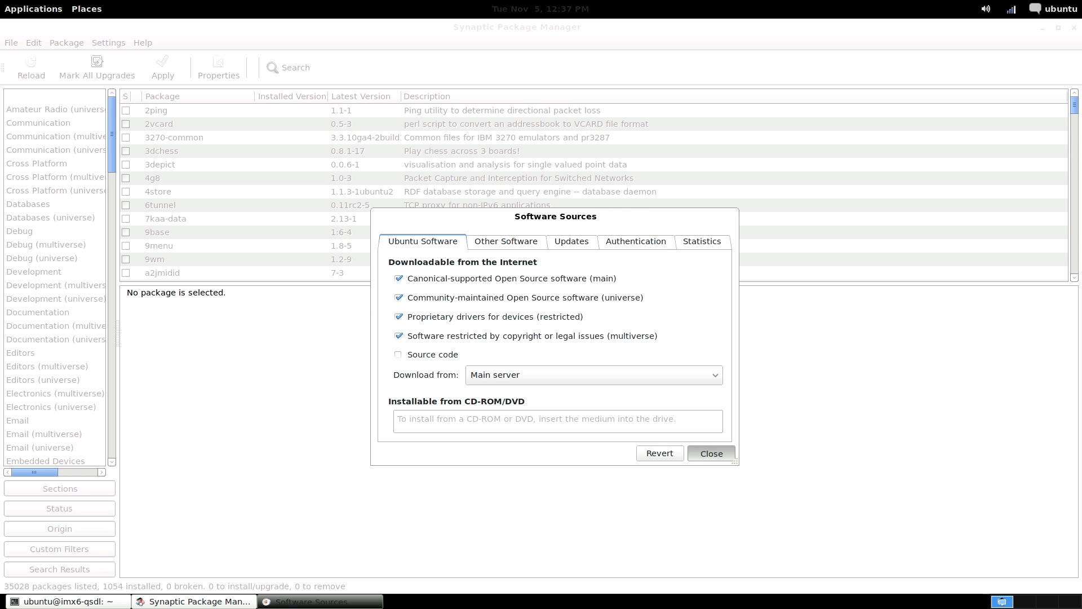
{"action": "left_click", "coordinate": [711, 454]}
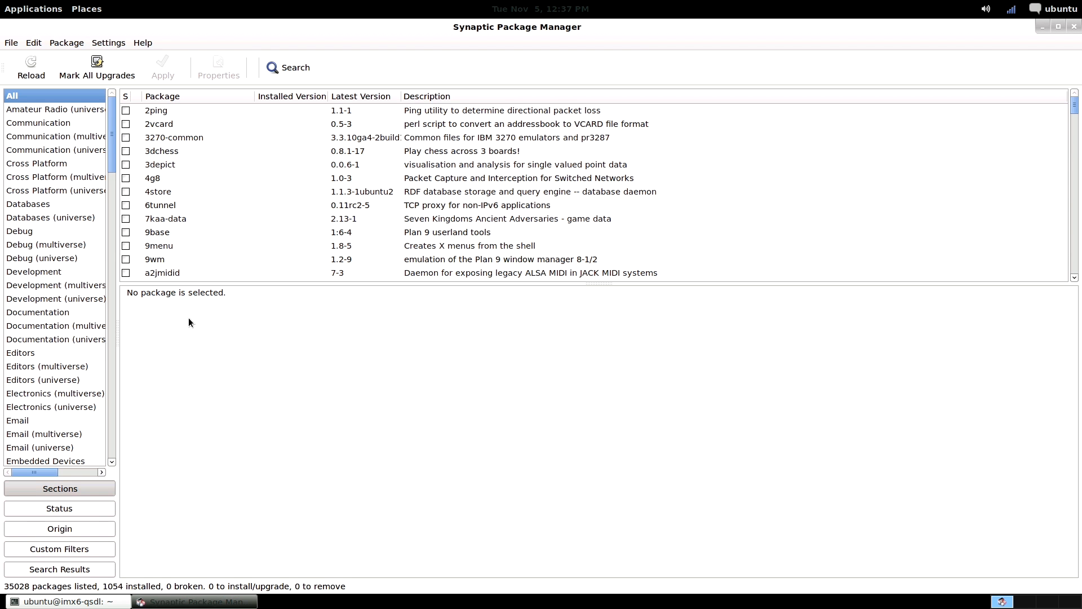
{"action": "mouse_move", "coordinate": [31, 62]}
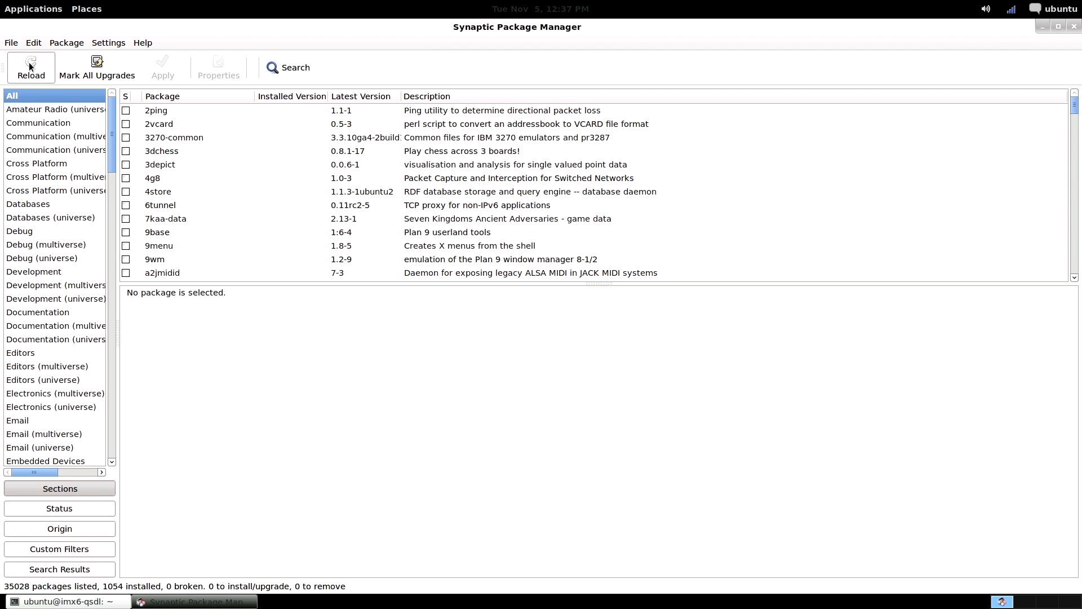
{"action": "left_click", "coordinate": [31, 66]}
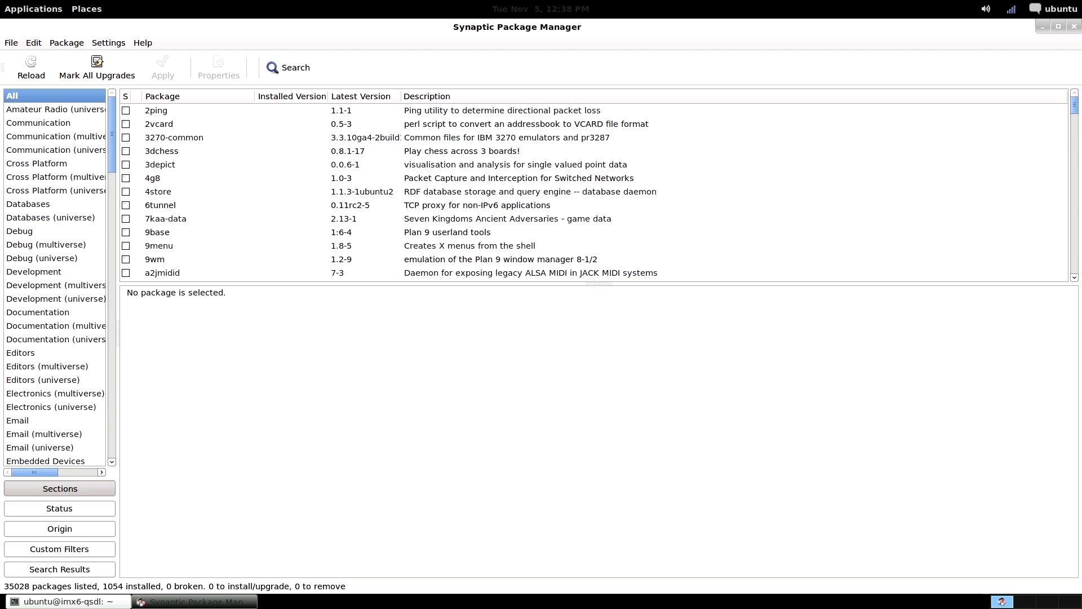
{"action": "mouse_move", "coordinate": [50, 138]}
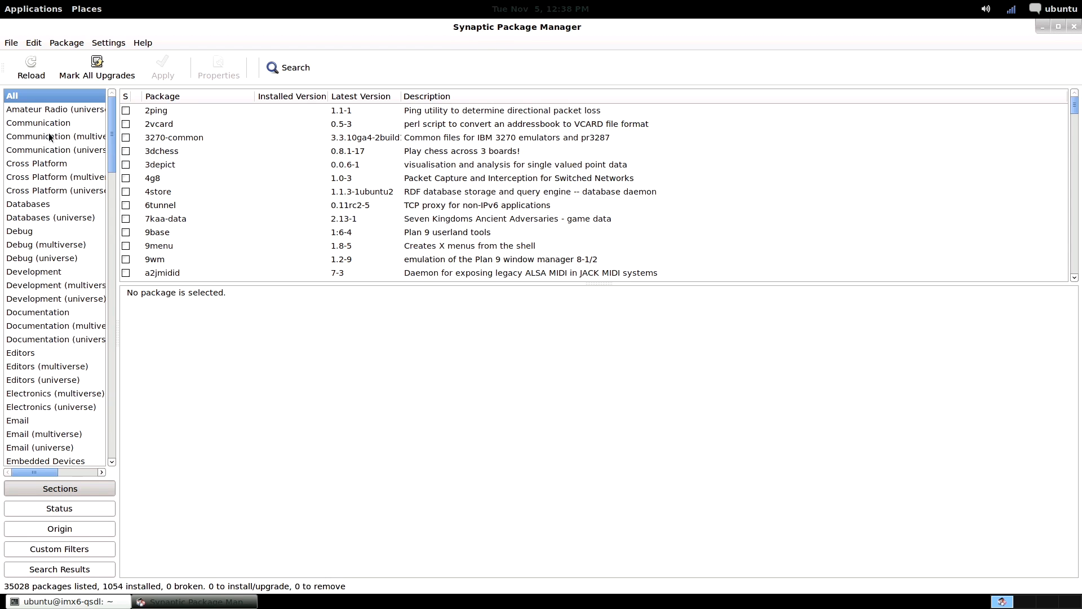
- Mark setserial in the Communication section for installation and apply the changes
{"action": "left_click", "coordinate": [38, 122]}
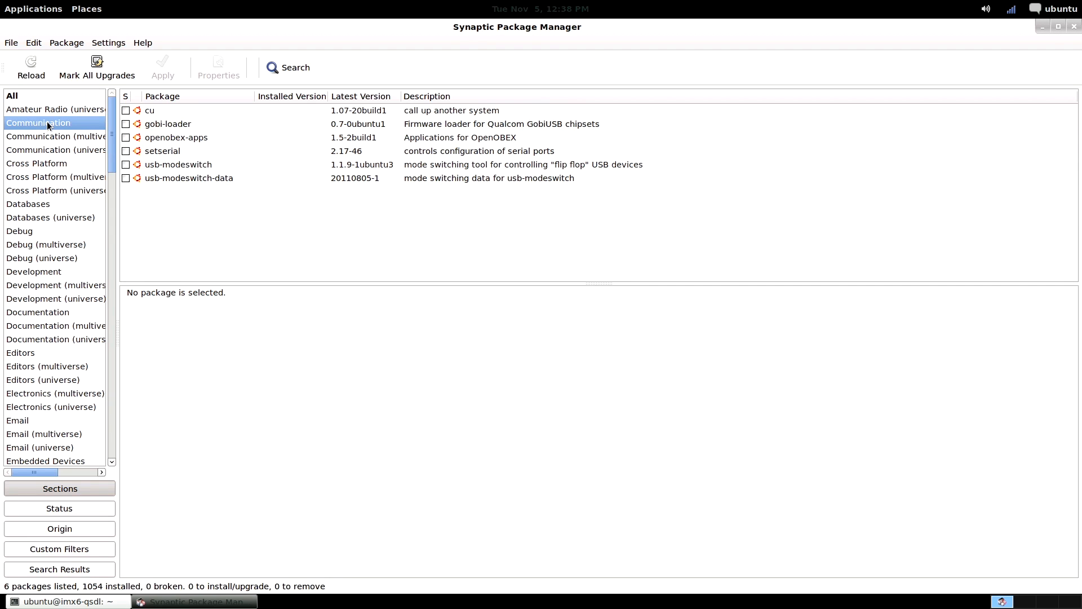
{"action": "right_click", "coordinate": [162, 149]}
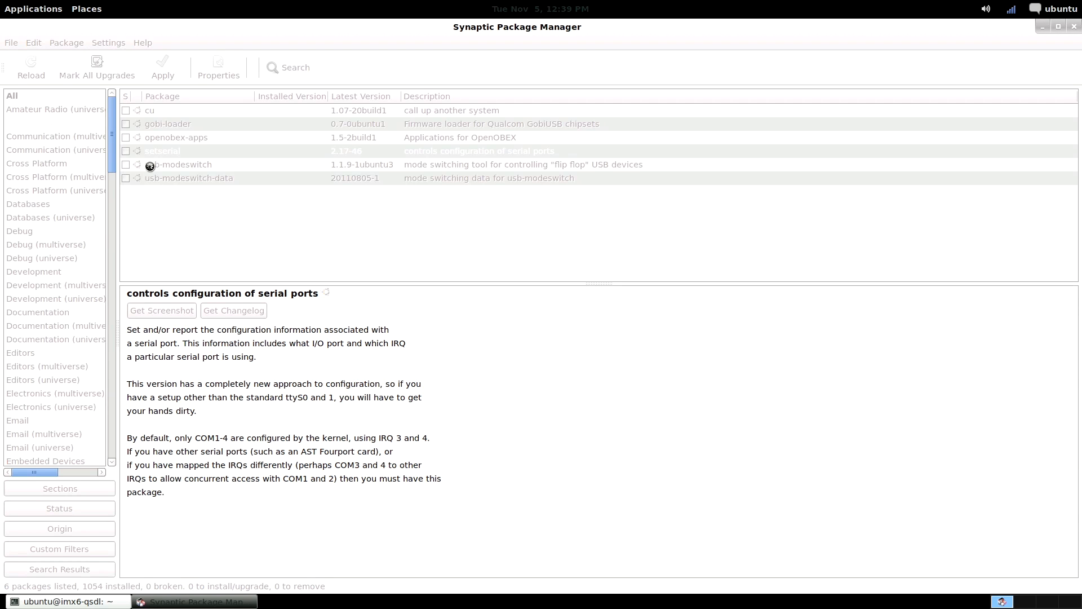
{"action": "left_click", "coordinate": [136, 150]}
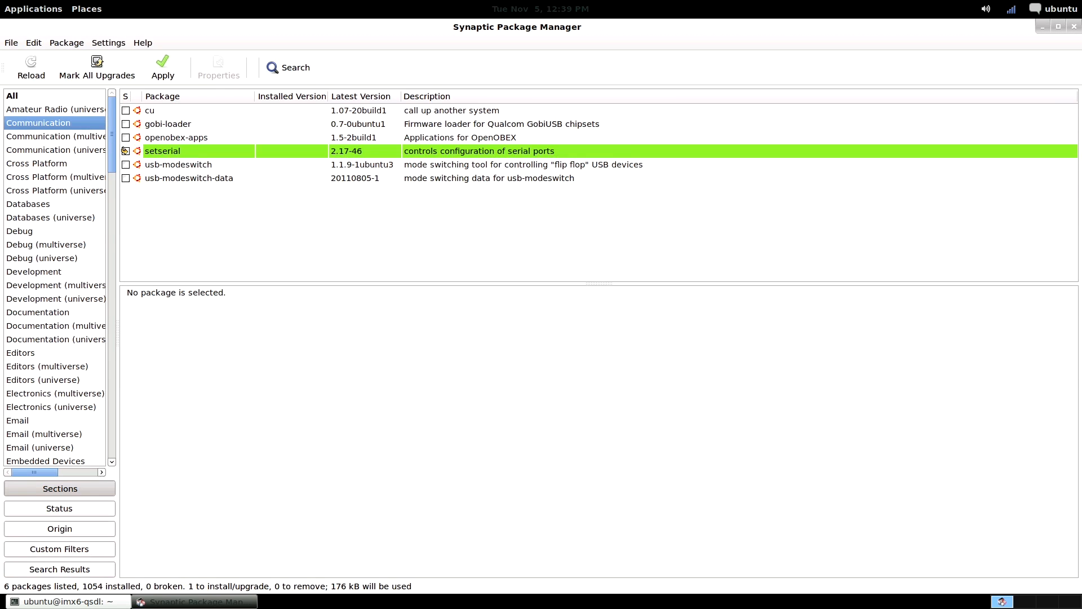
{"action": "left_click", "coordinate": [162, 150]}
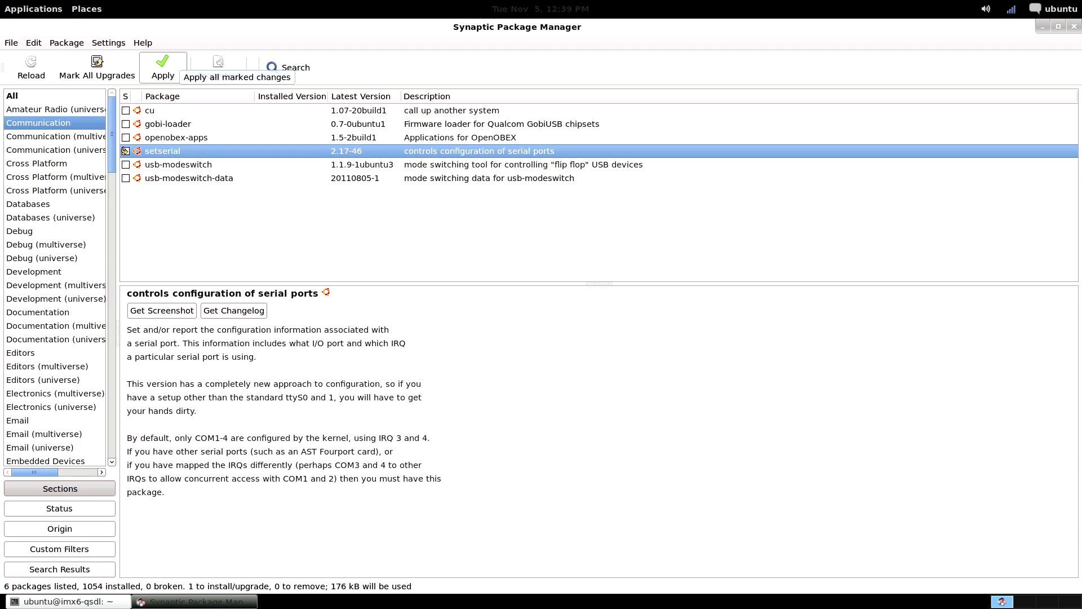
{"action": "left_click", "coordinate": [163, 67]}
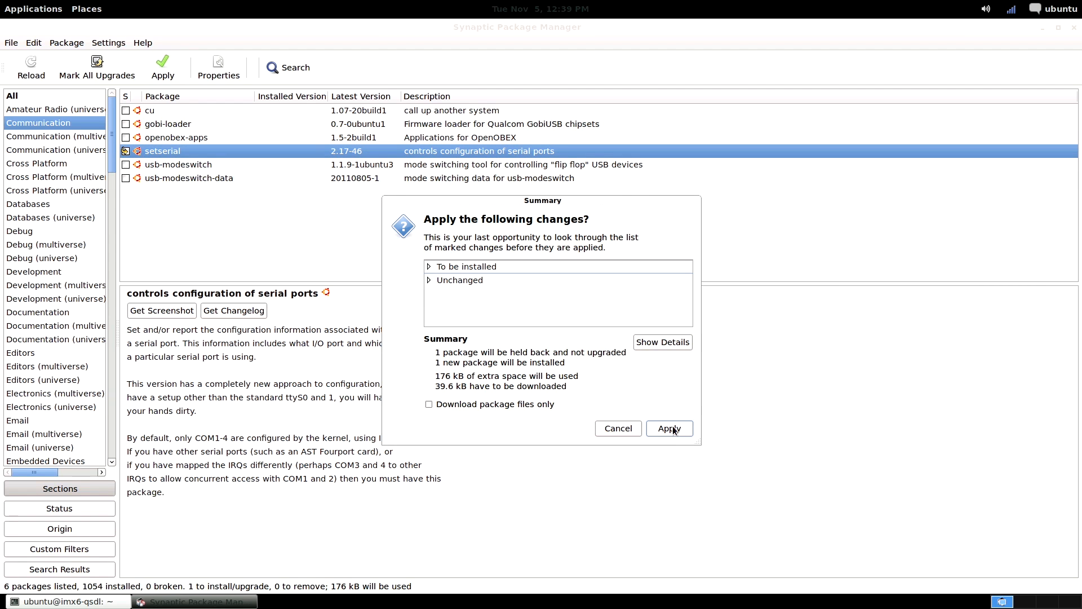
{"action": "left_click", "coordinate": [667, 428]}
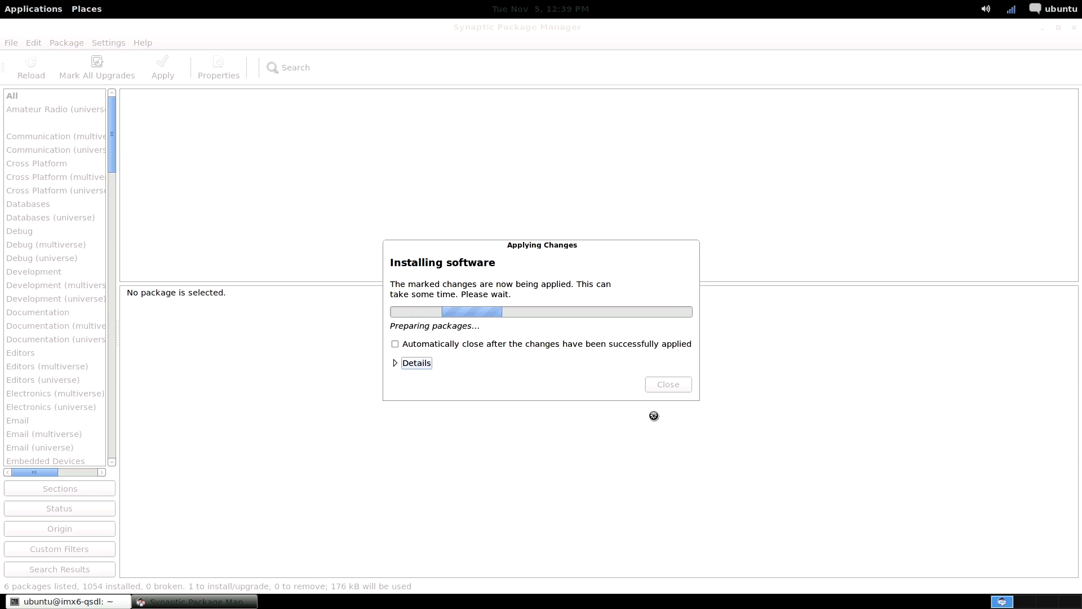